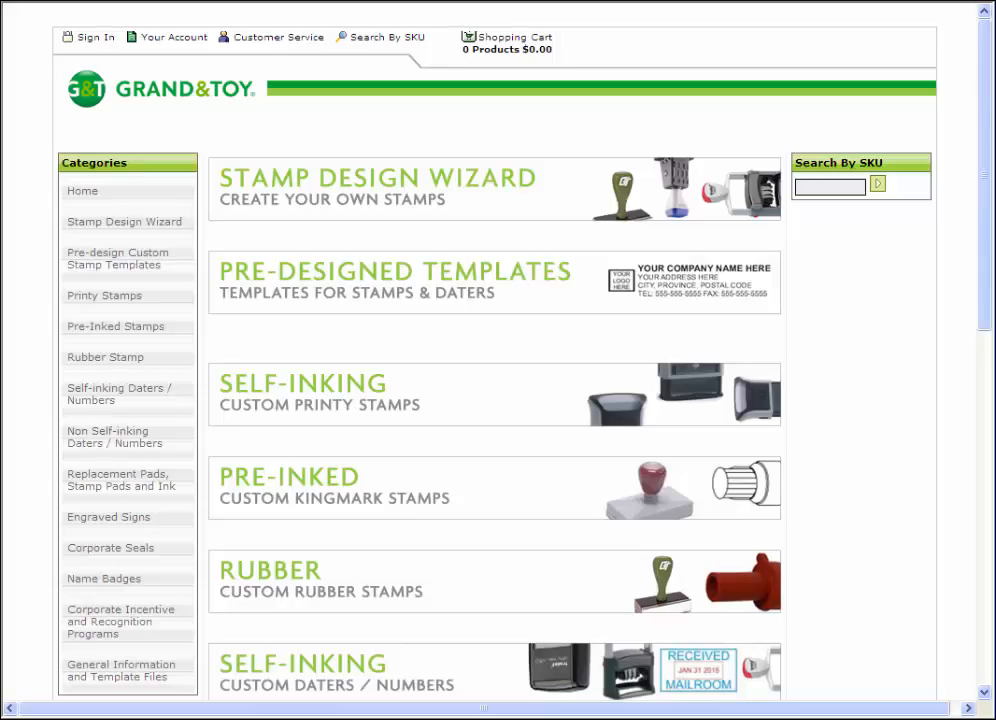
mouse_move(386, 389)
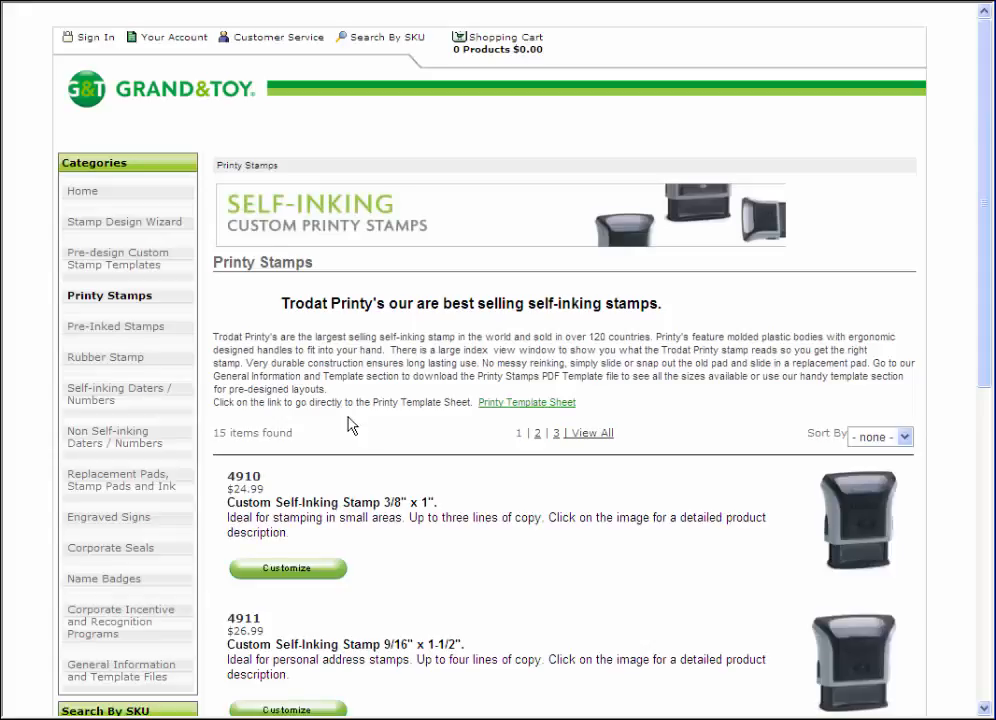
Scroll the Printy Stamps listing down to stamp 4912
scroll(down, 3)
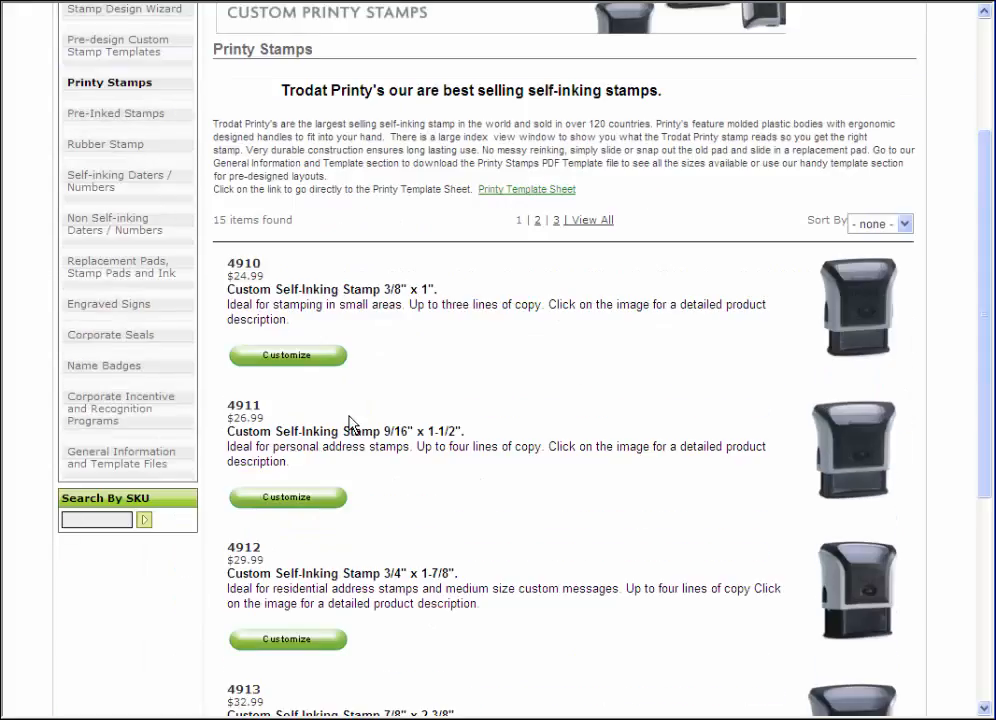
scroll(down, 3)
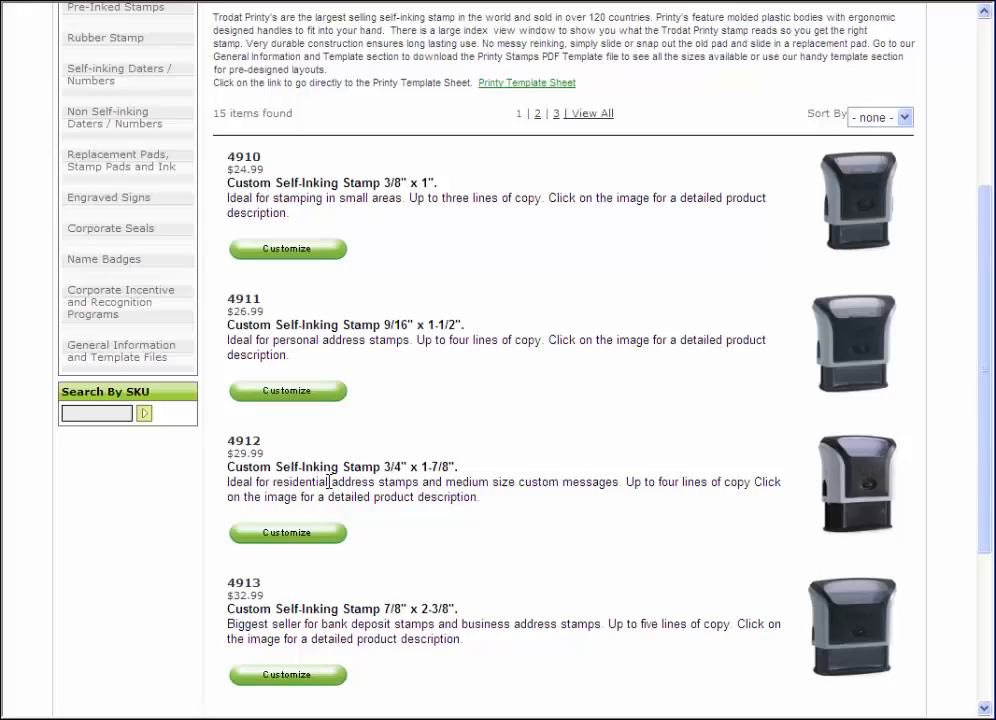
mouse_move(405, 323)
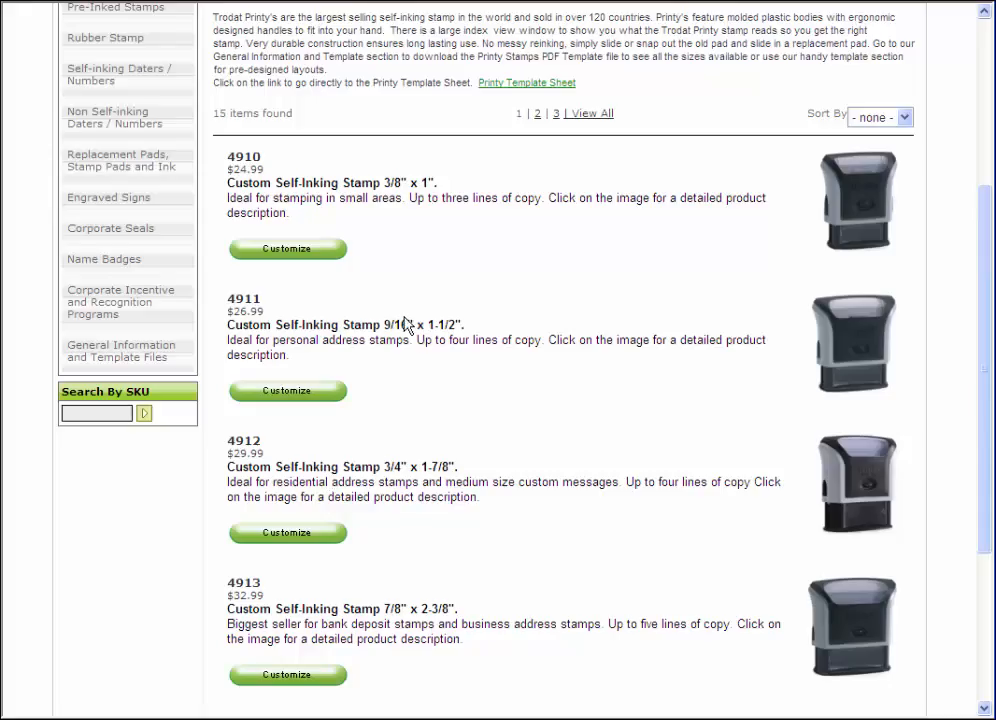
mouse_move(310, 535)
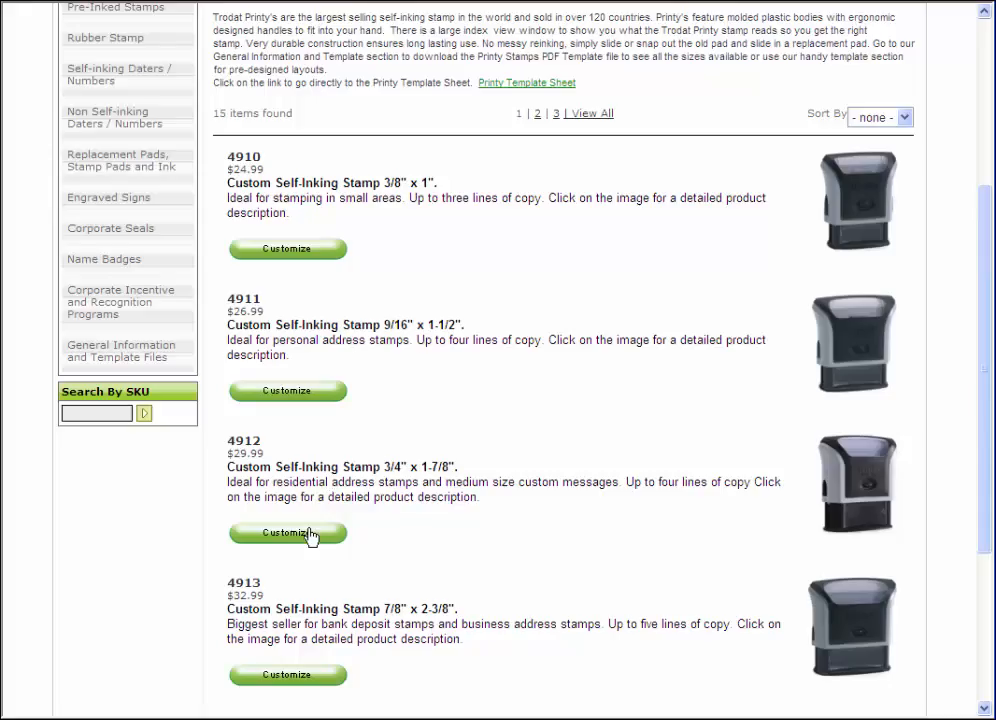
mouse_move(408, 467)
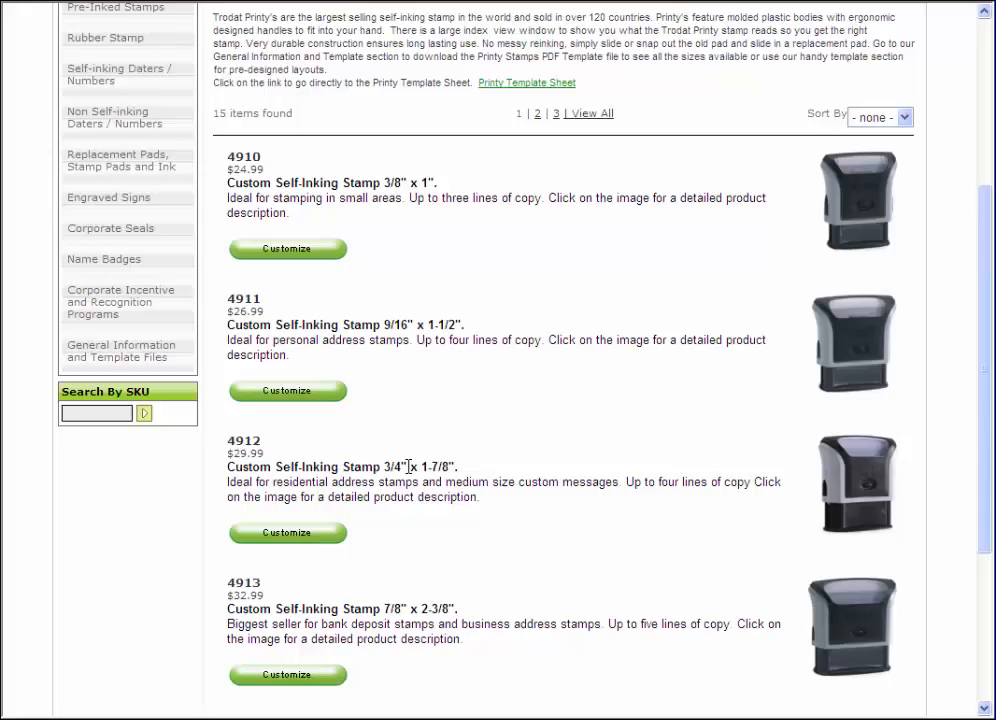
mouse_move(312, 542)
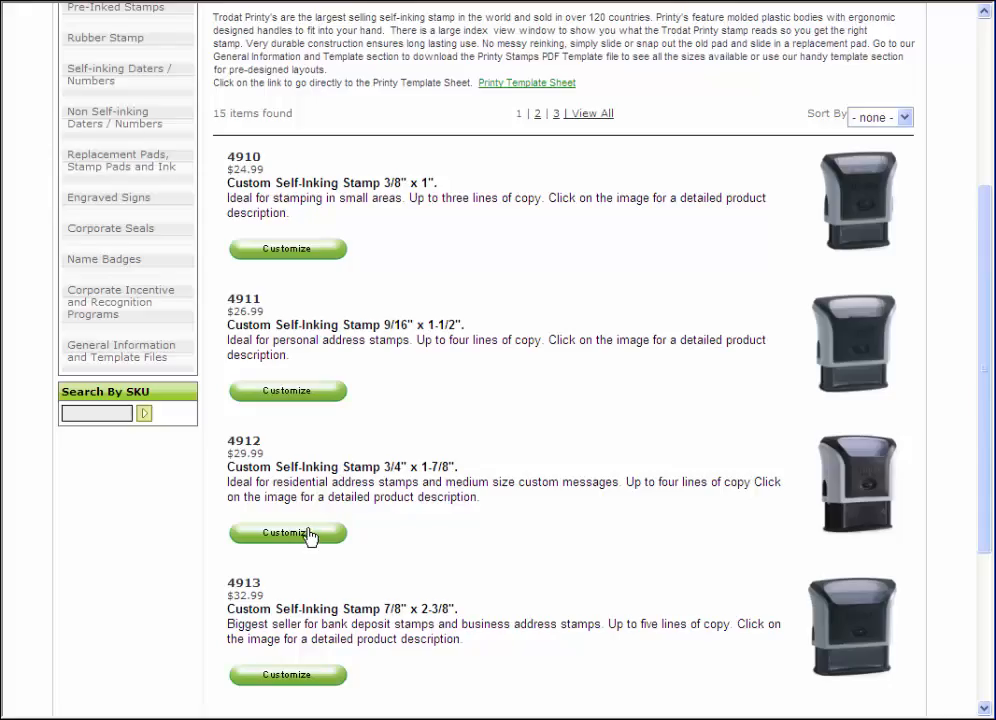
Start customizing stamp 4912 and enter 'Test Line 1', 'Test Line', and '3'
click(287, 532)
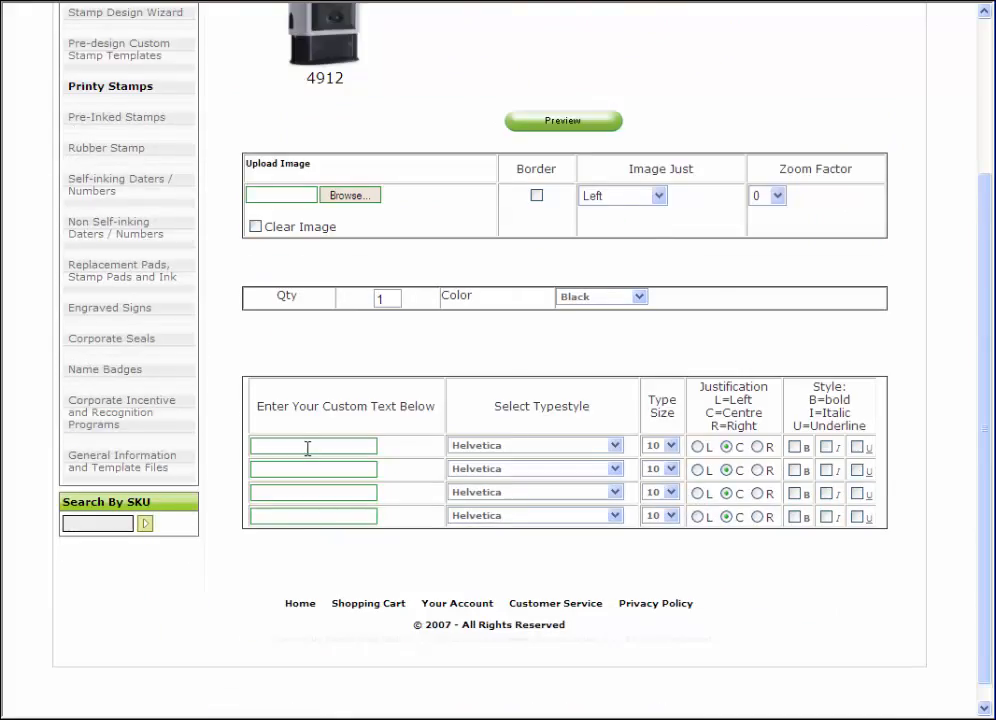
text(Test Line 1)
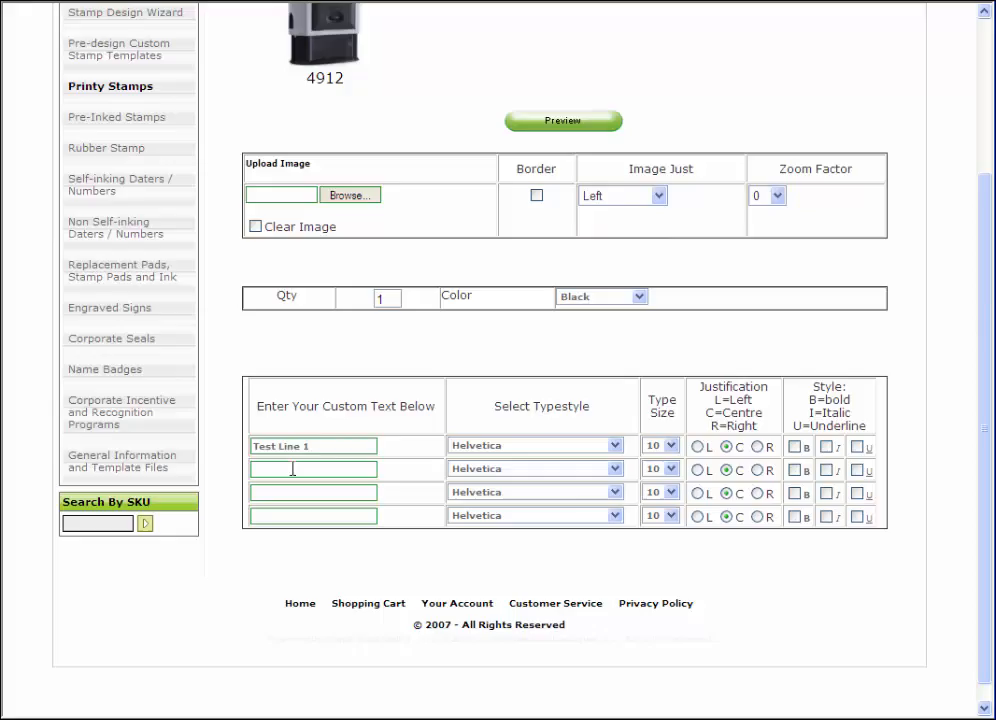
text(Test Line)
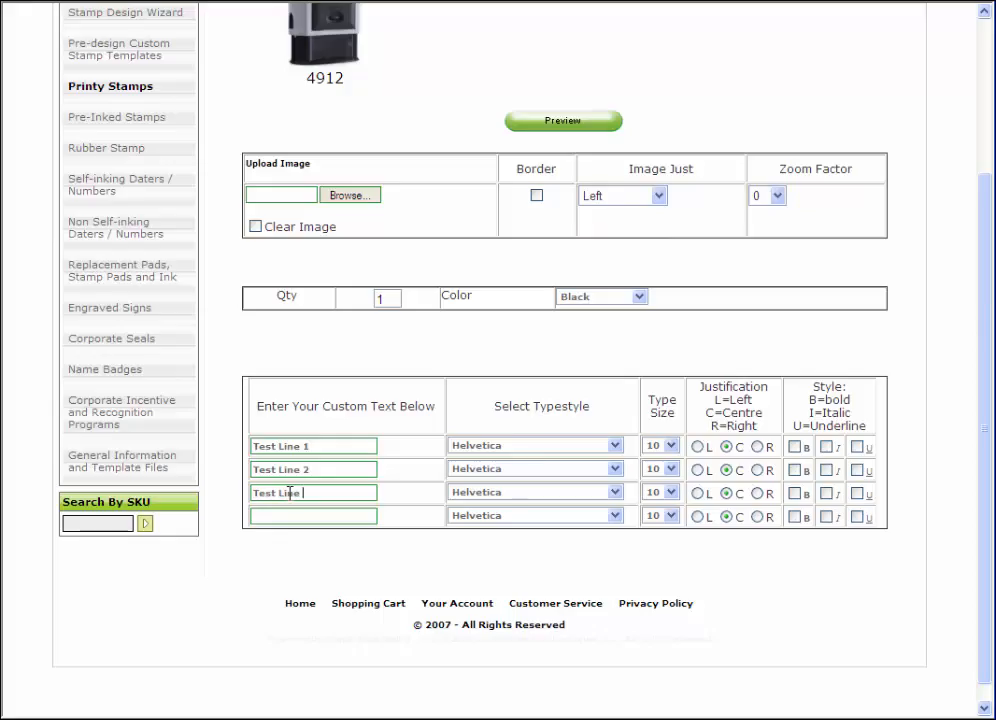
text(3)
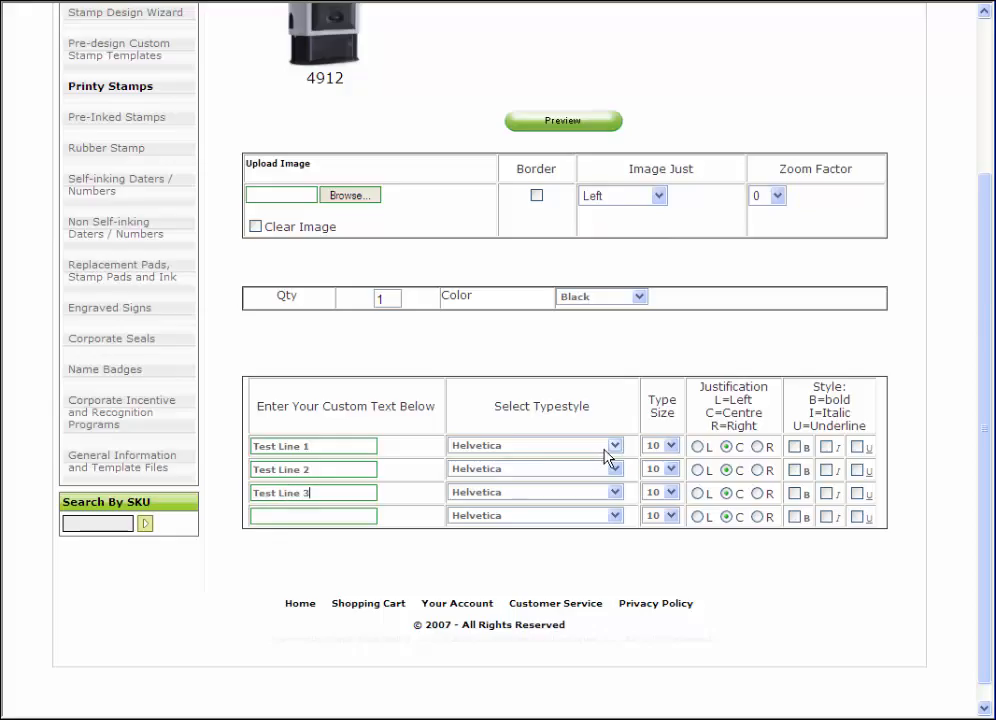
Set line 1 to Broadway size 14, line 3 to Arial, and ink to Red
click(660, 515)
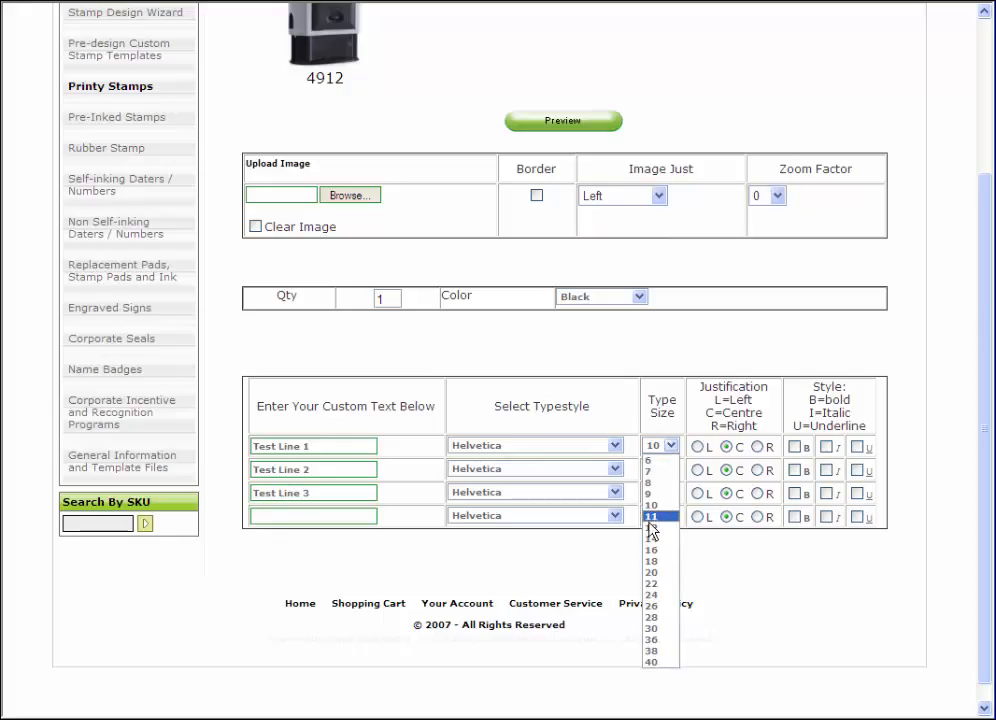
click(615, 445)
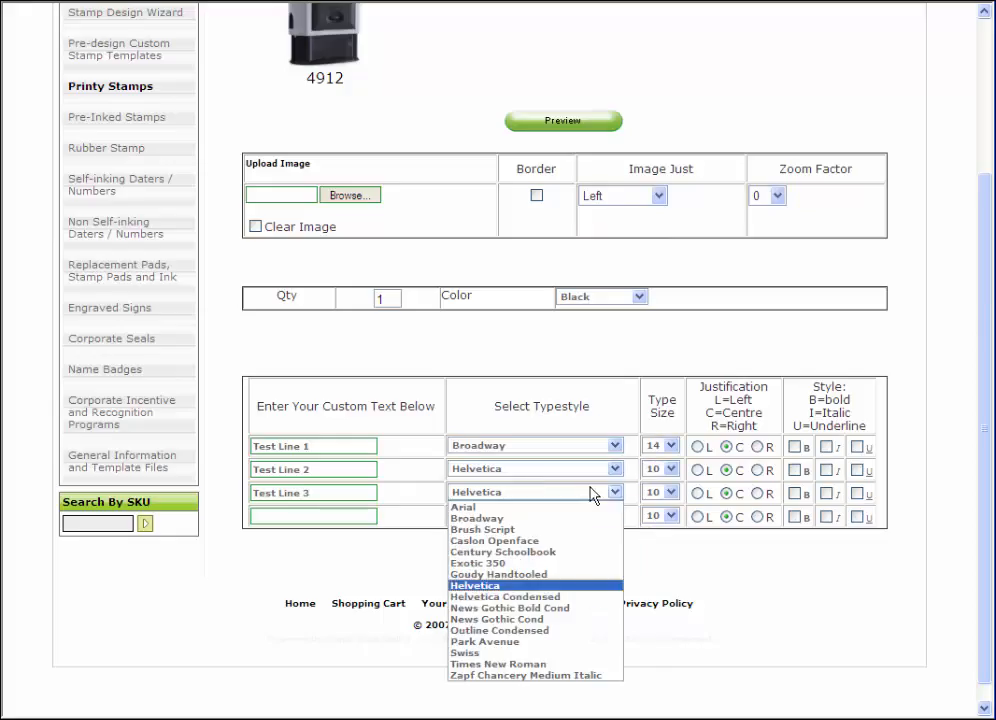
click(477, 518)
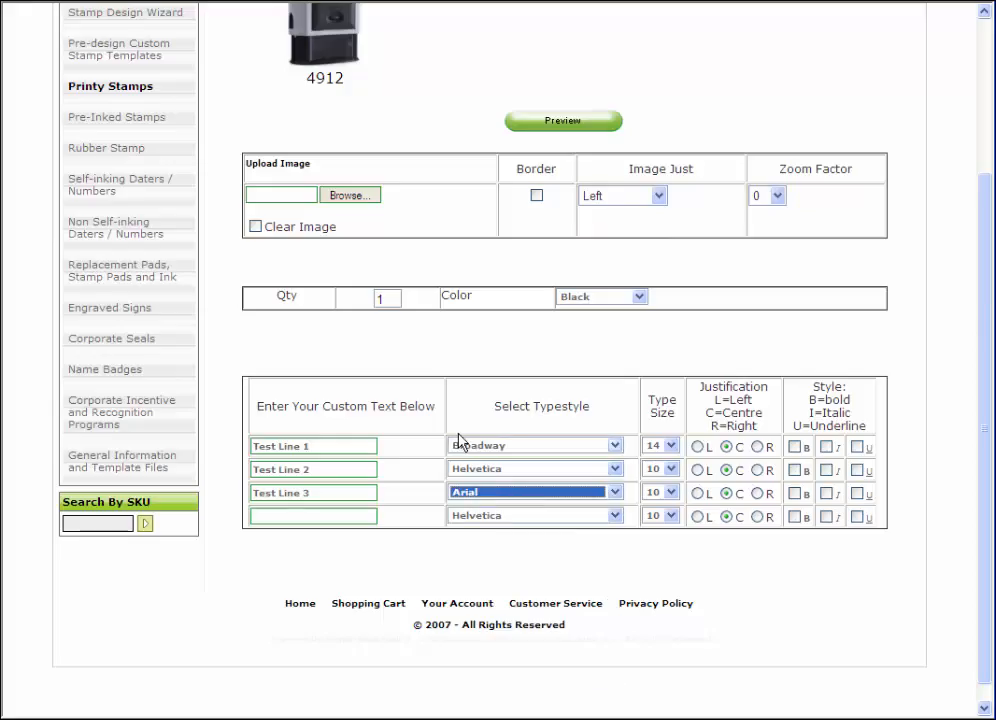
click(643, 297)
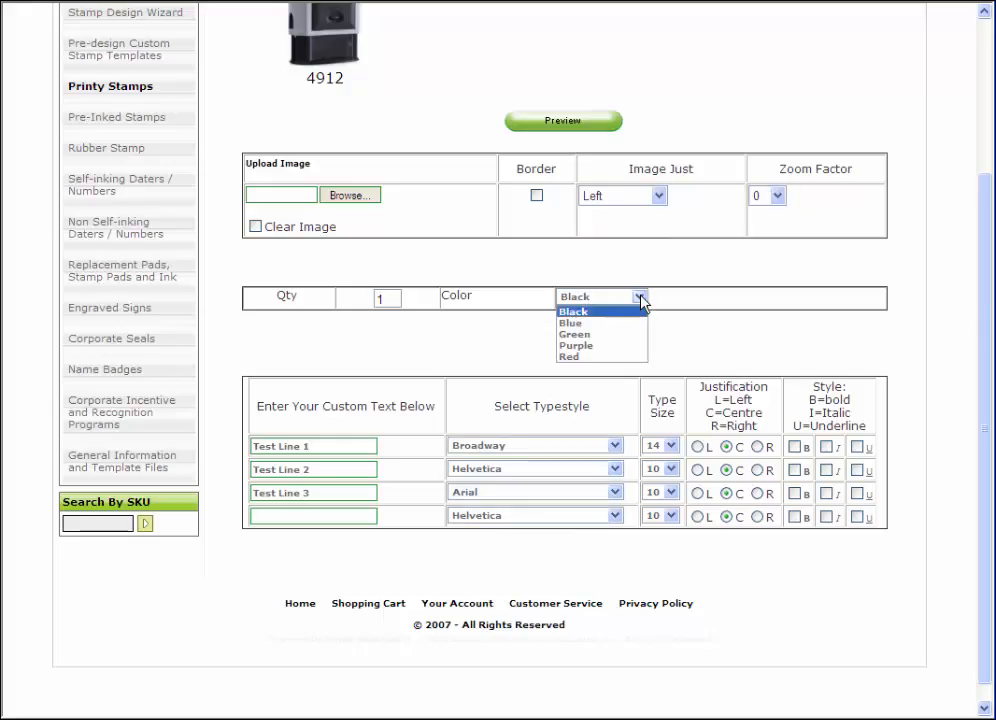
mouse_move(577, 345)
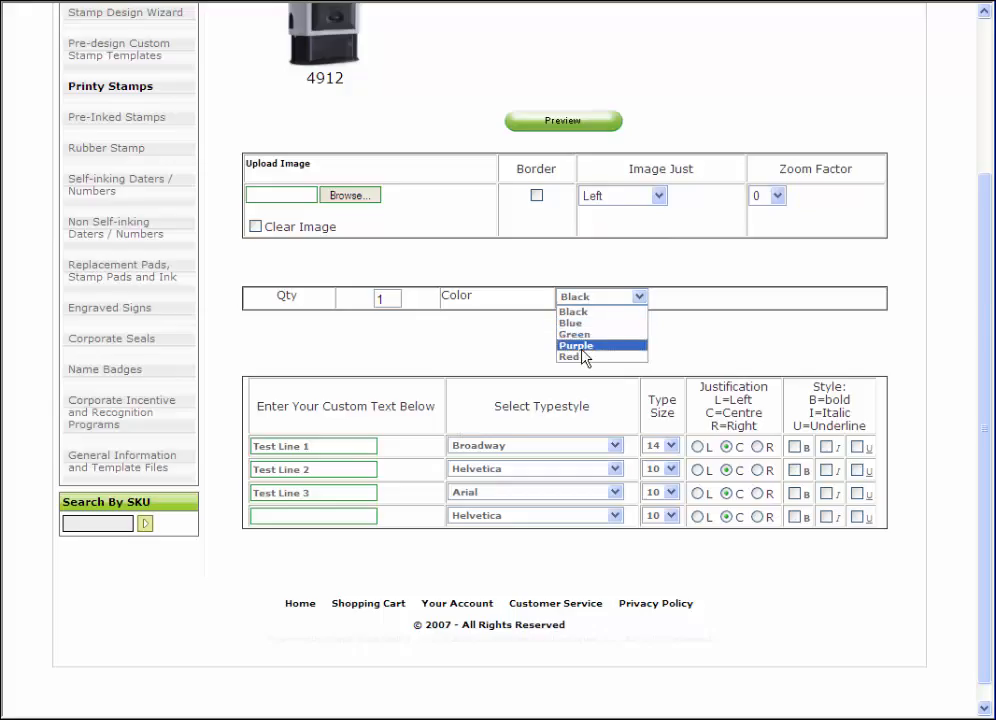
click(583, 357)
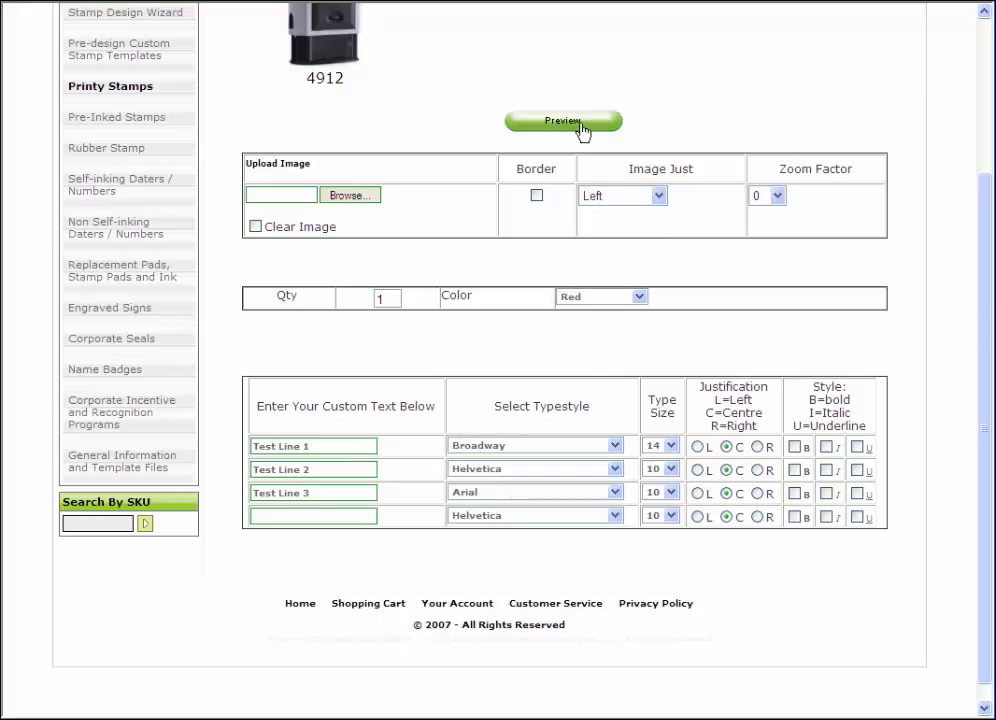
Preview the red three-line 4912 stamp design
click(563, 121)
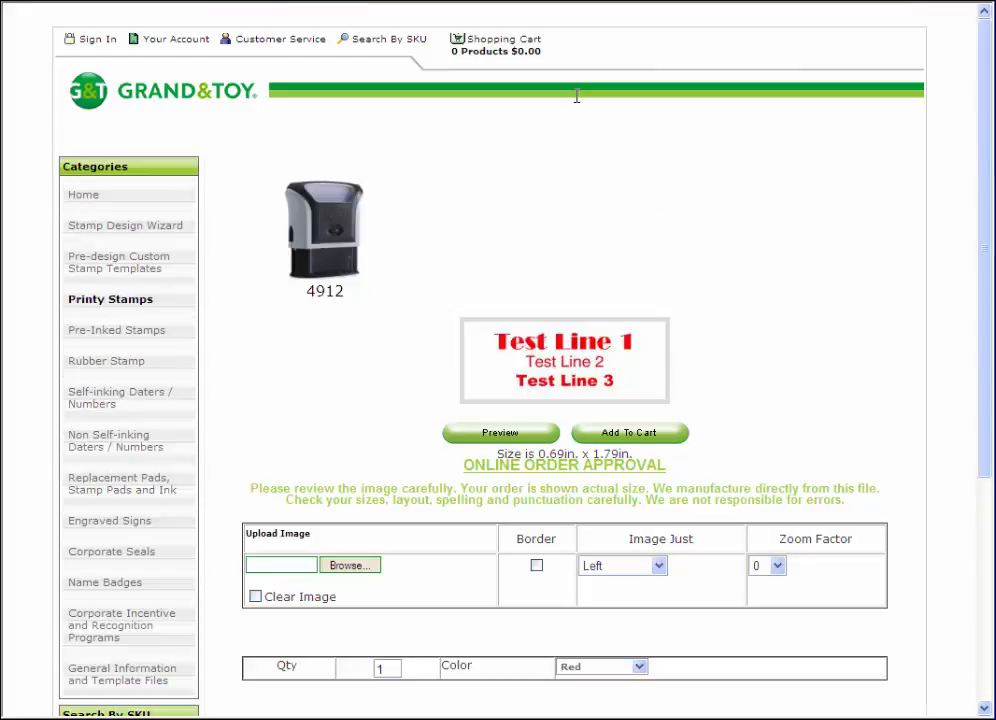
mouse_move(653, 360)
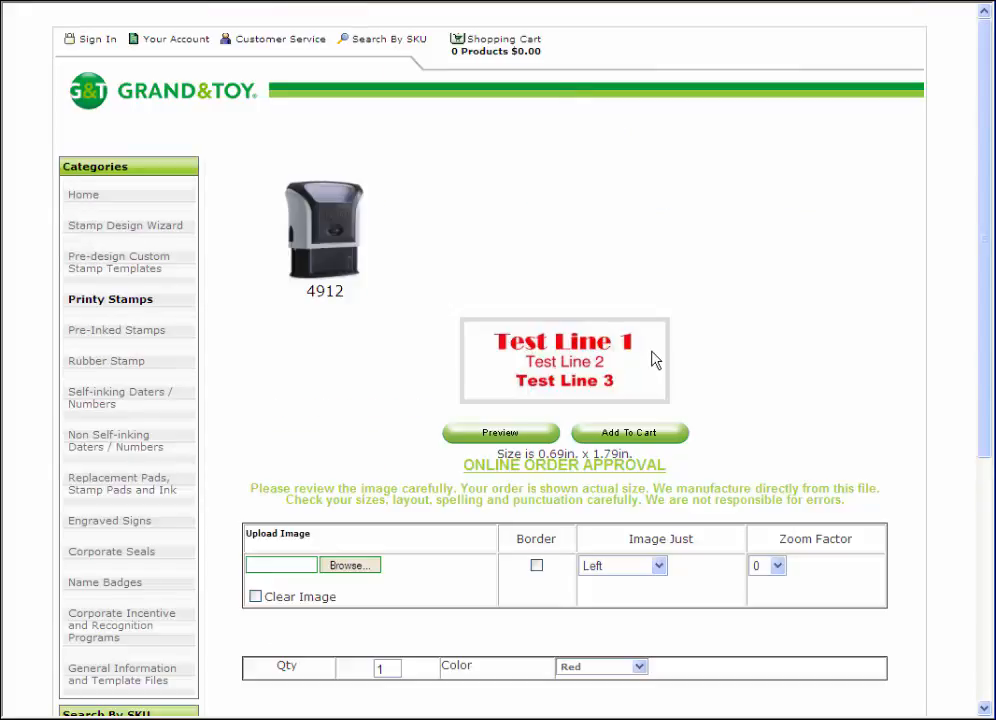
mouse_move(640, 348)
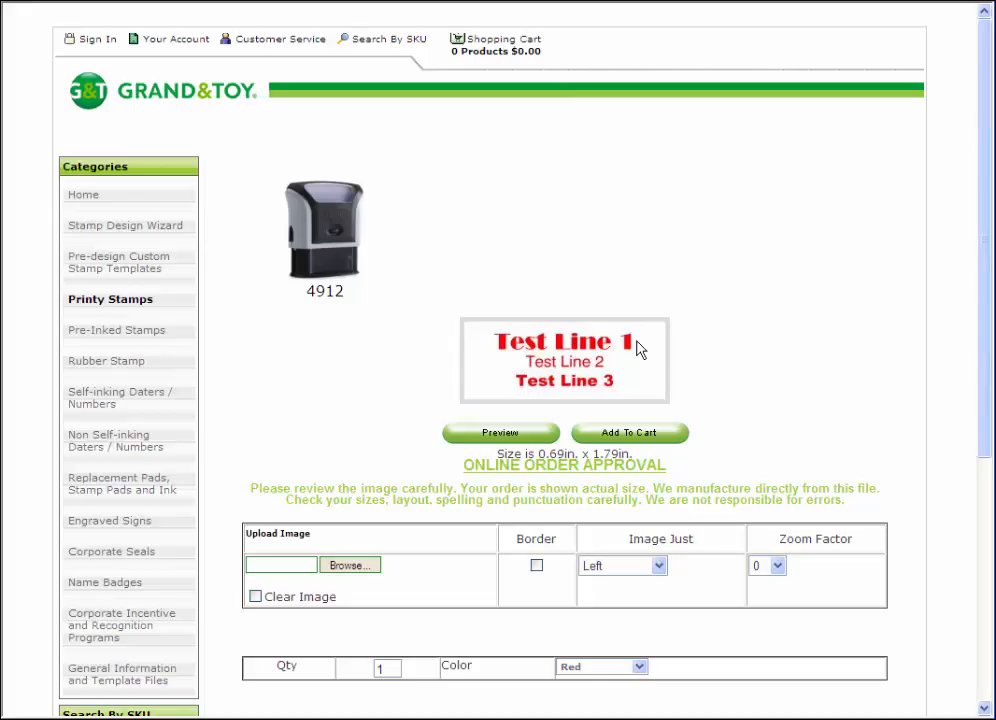
mouse_move(567, 325)
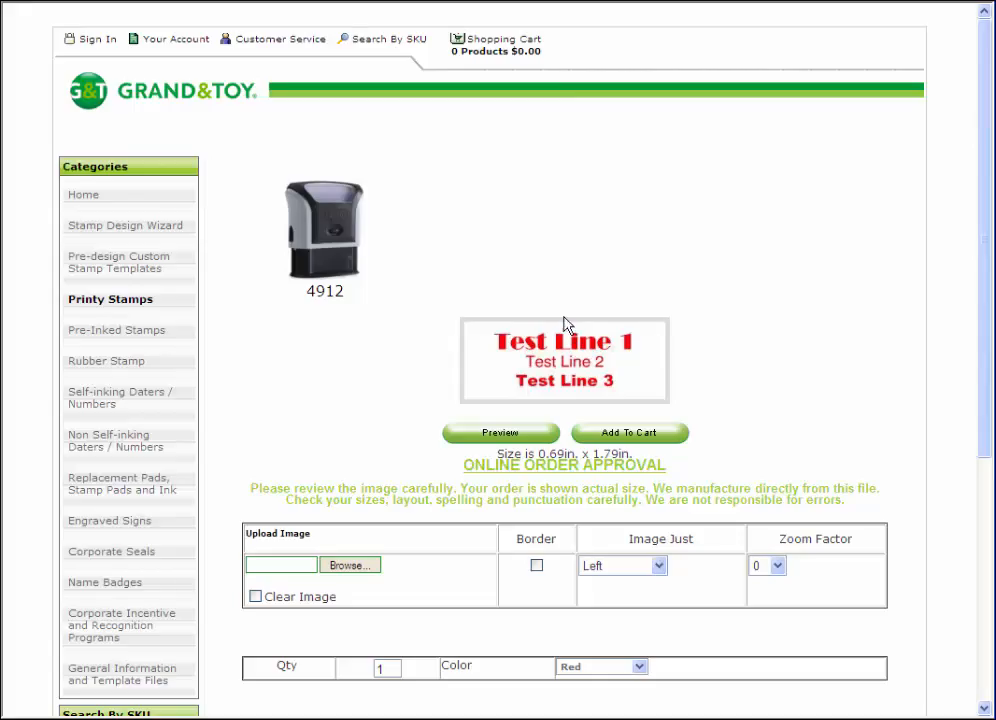
mouse_move(603, 375)
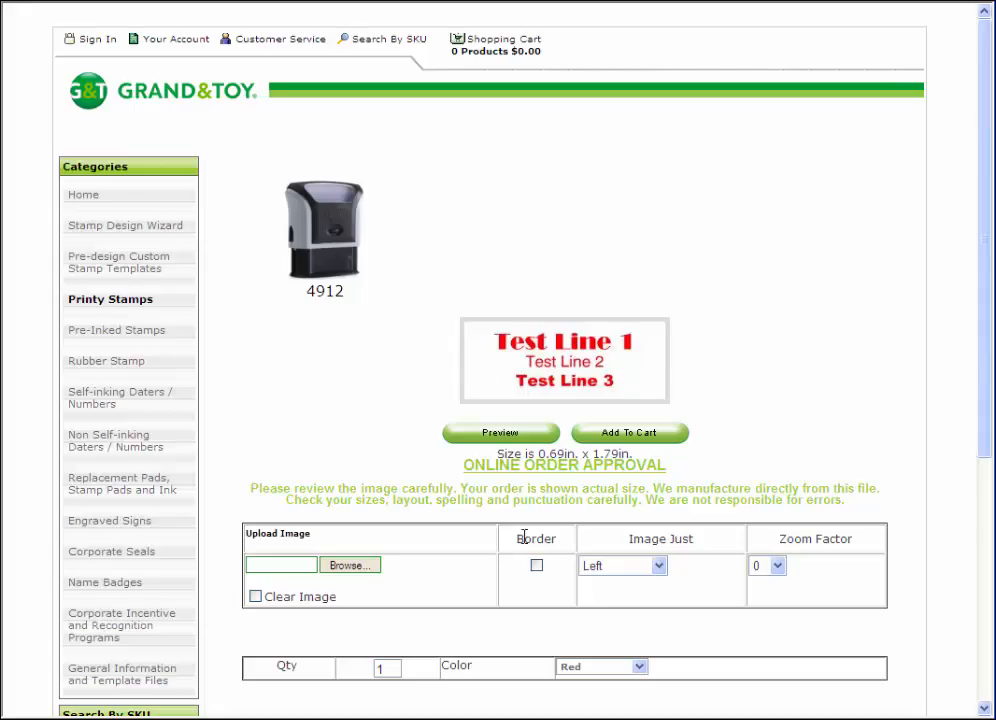
mouse_move(452, 552)
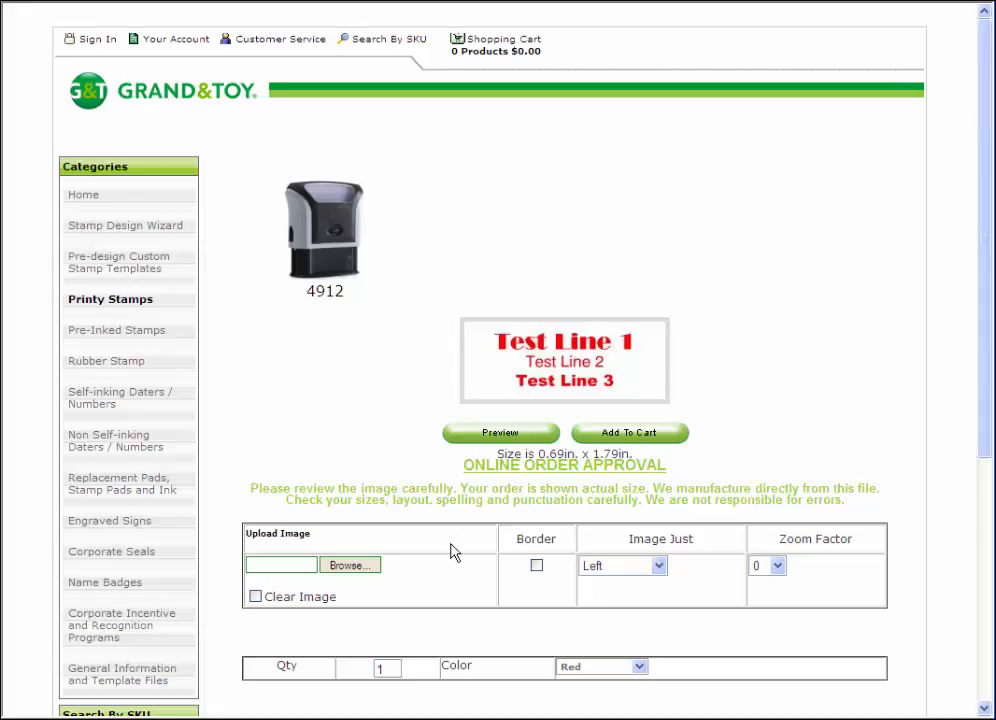
mouse_move(355, 576)
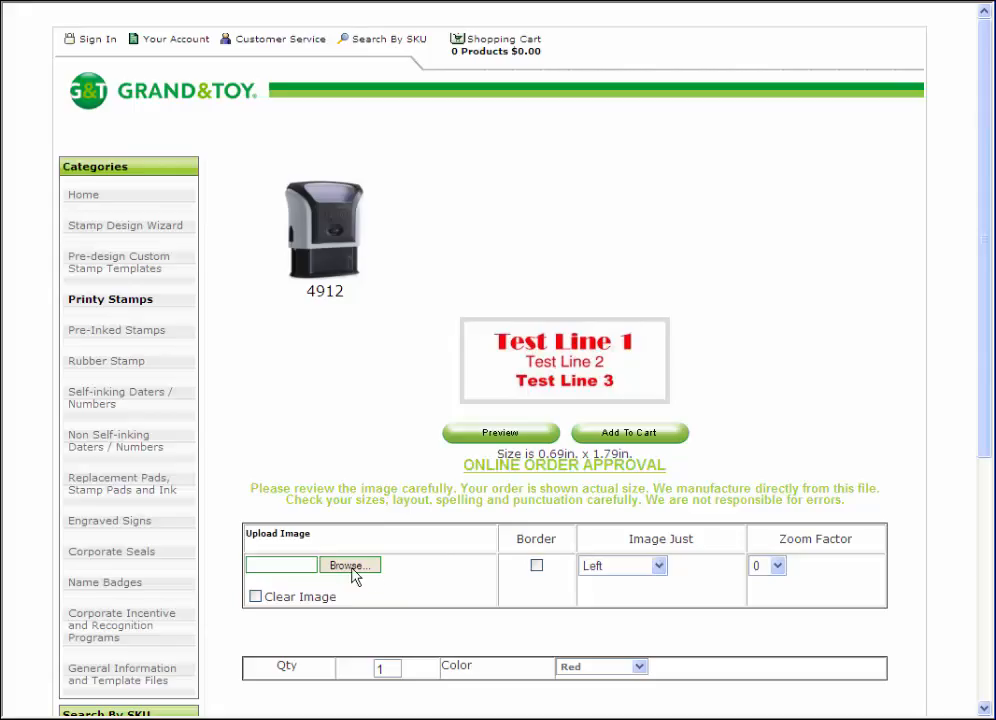
Choose the signature image MikeSig.jpg for upload to the 4912 stamp
click(350, 565)
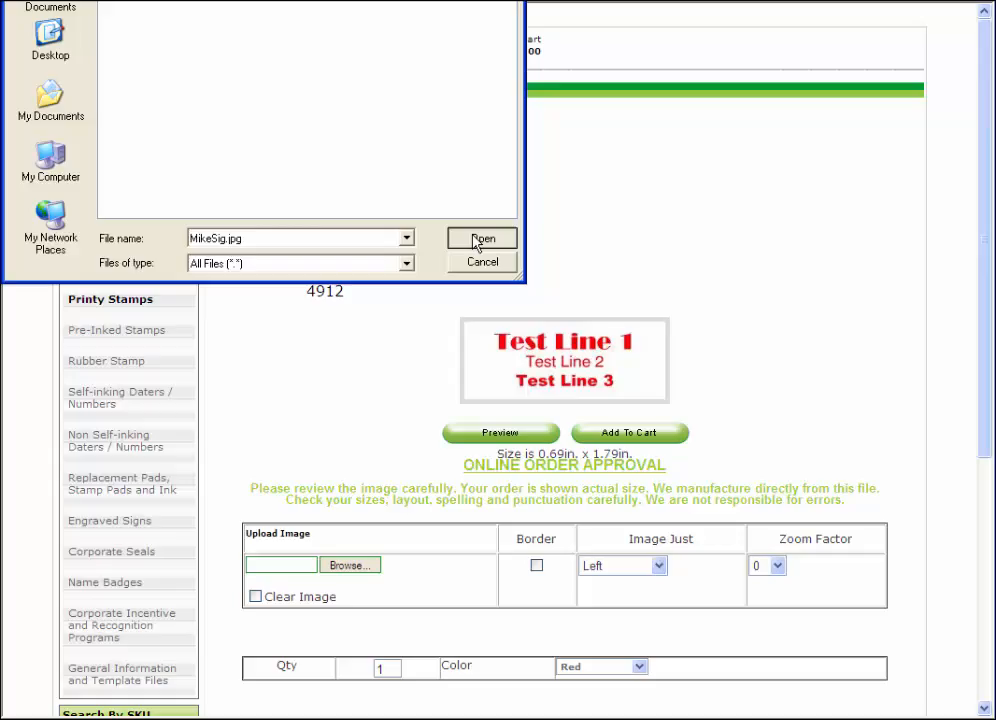
click(482, 238)
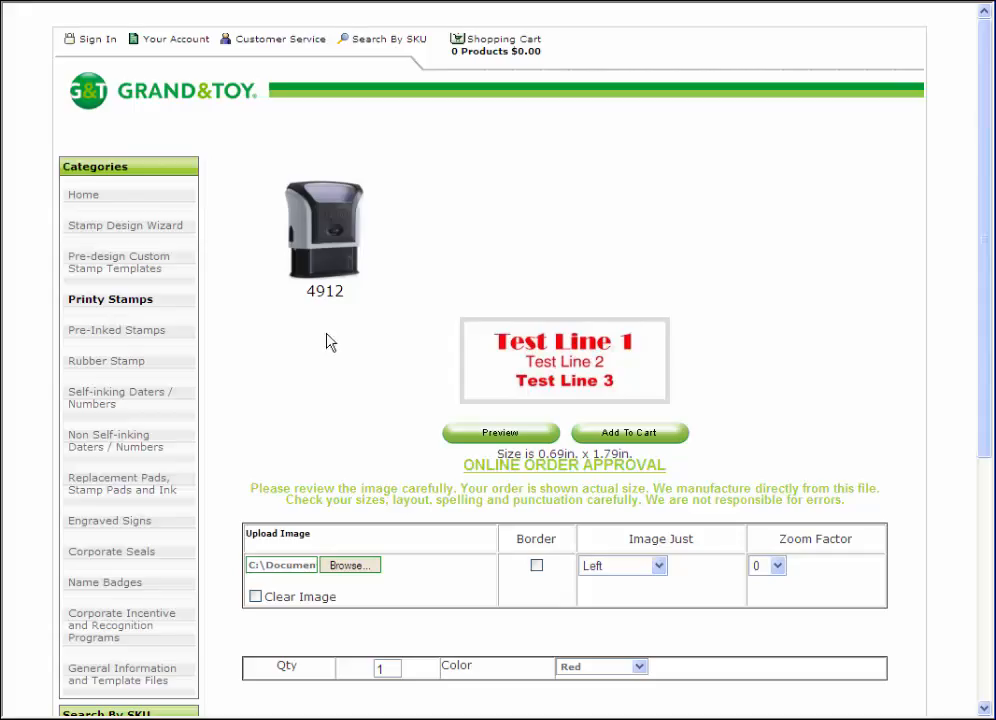
mouse_move(351, 347)
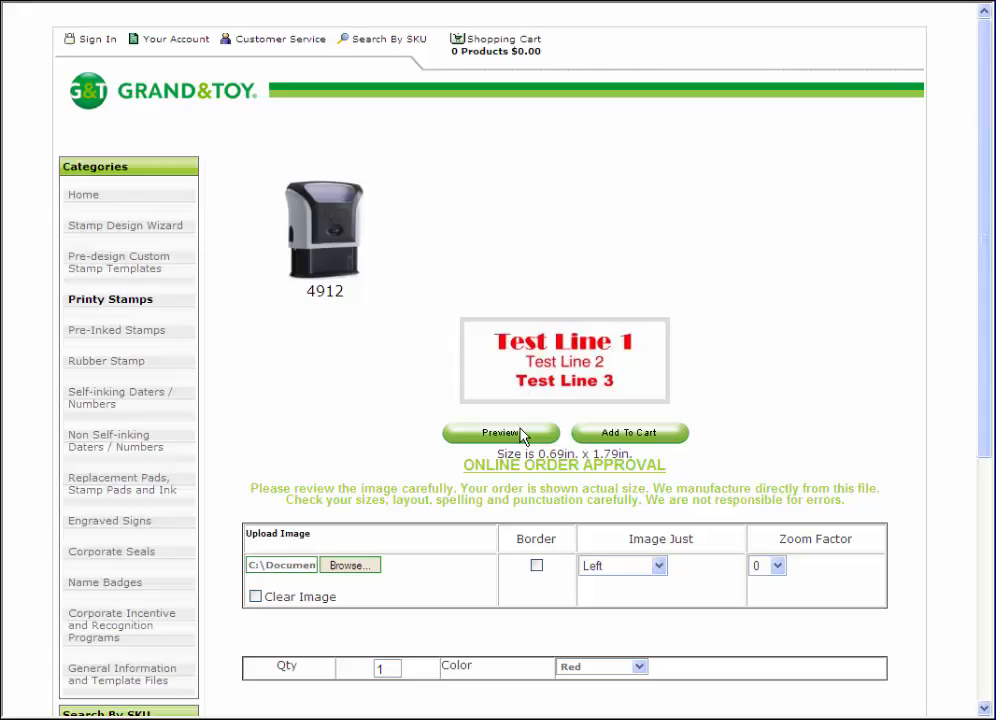
mouse_move(495, 393)
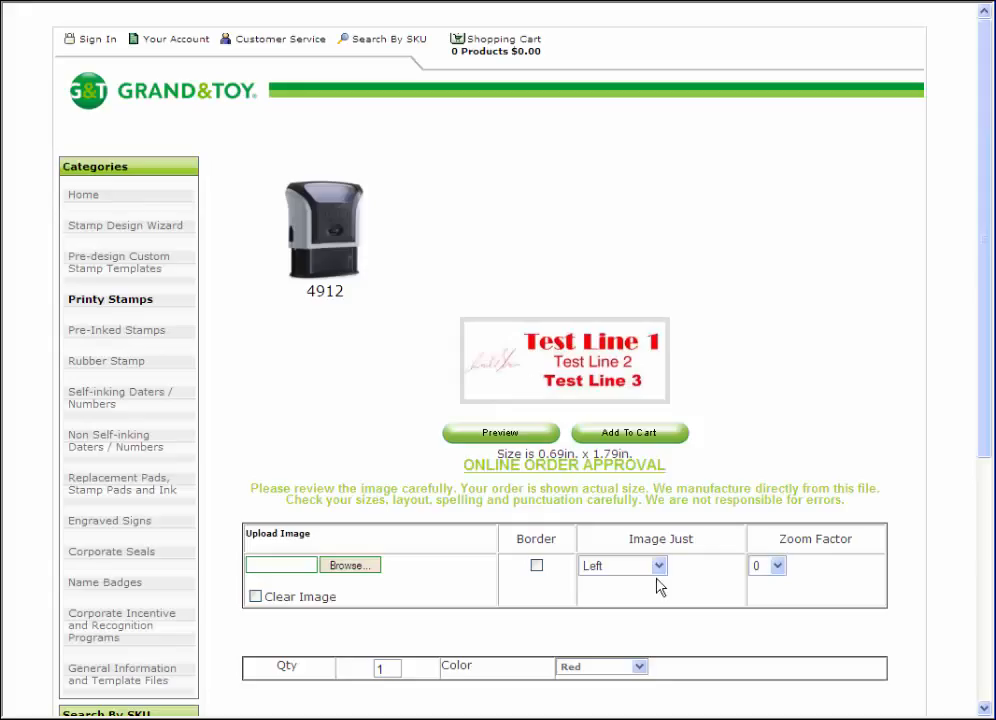
Set the signature image justification to Background
click(657, 566)
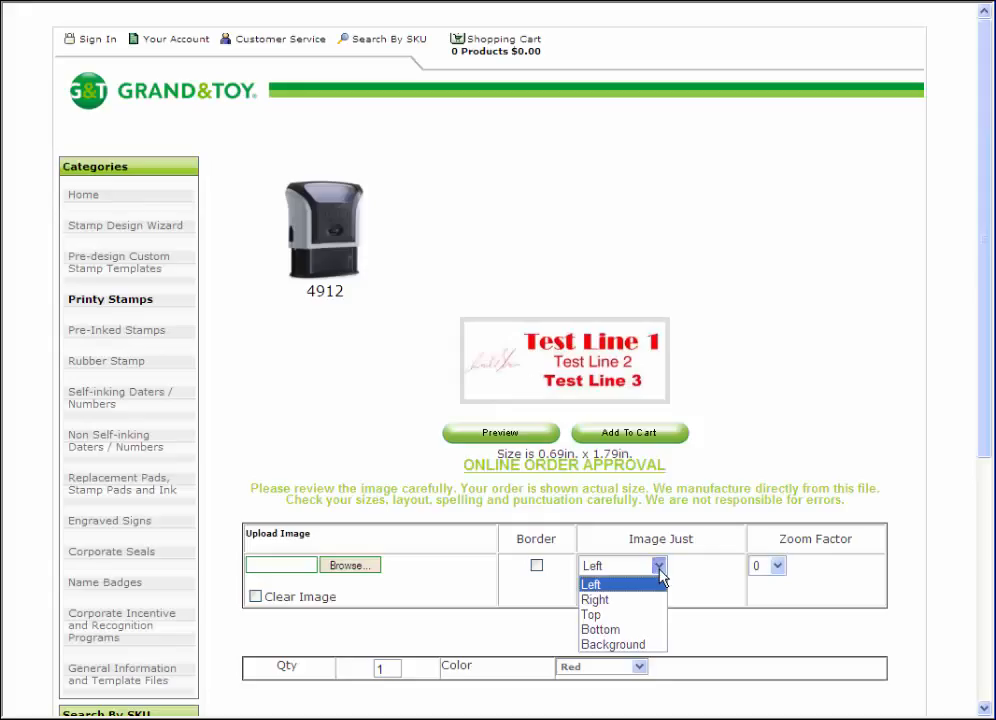
mouse_move(688, 573)
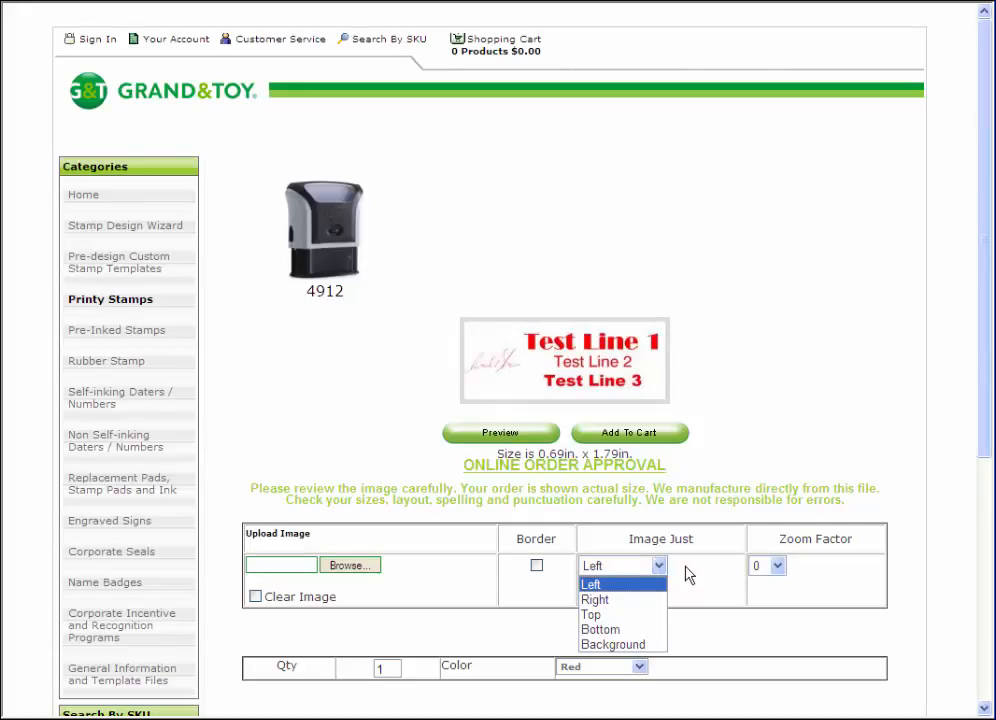
mouse_move(487, 380)
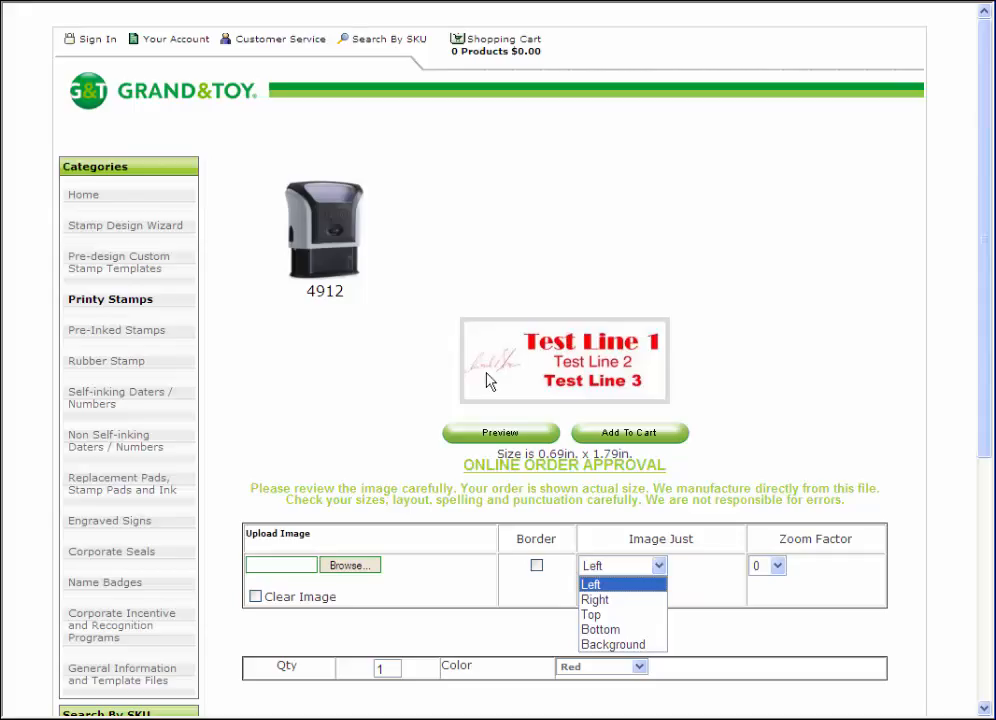
mouse_move(513, 380)
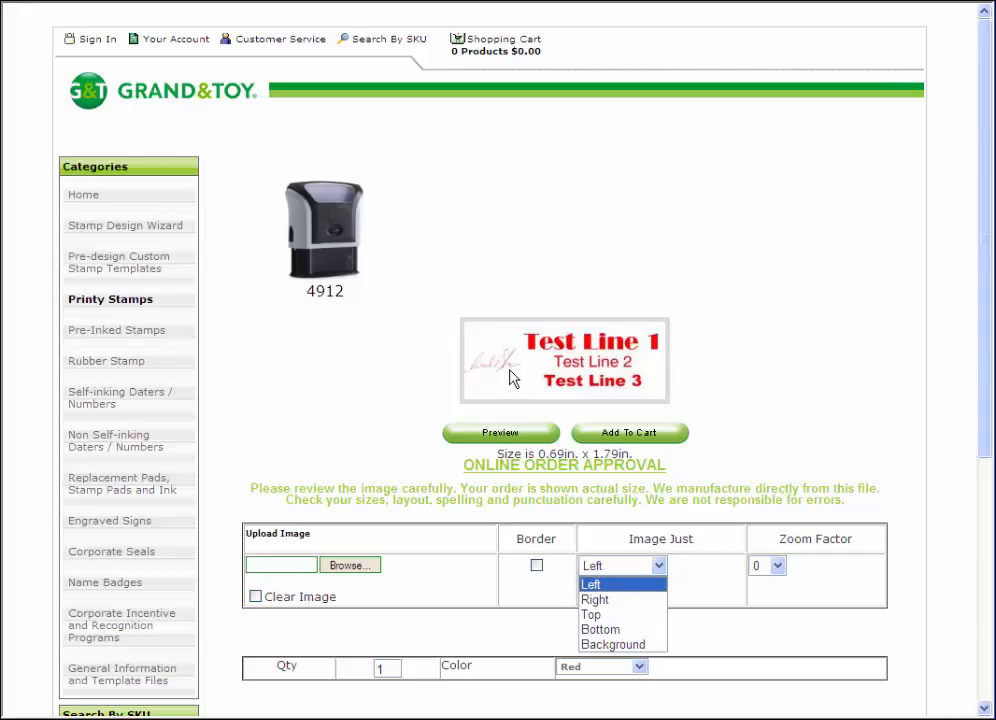
mouse_move(518, 413)
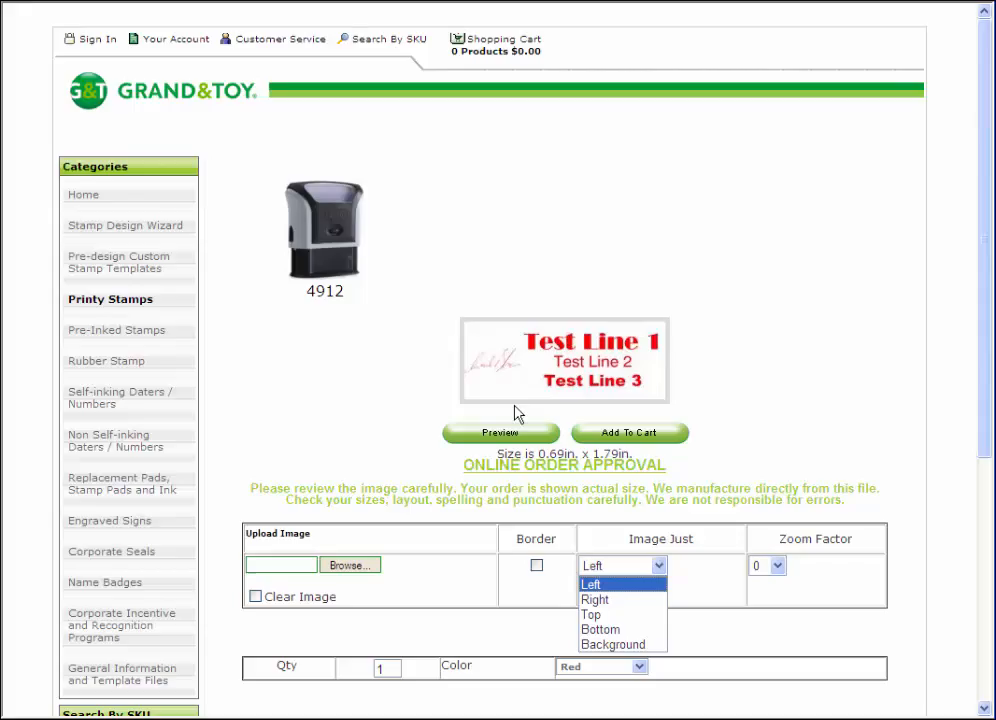
mouse_move(485, 340)
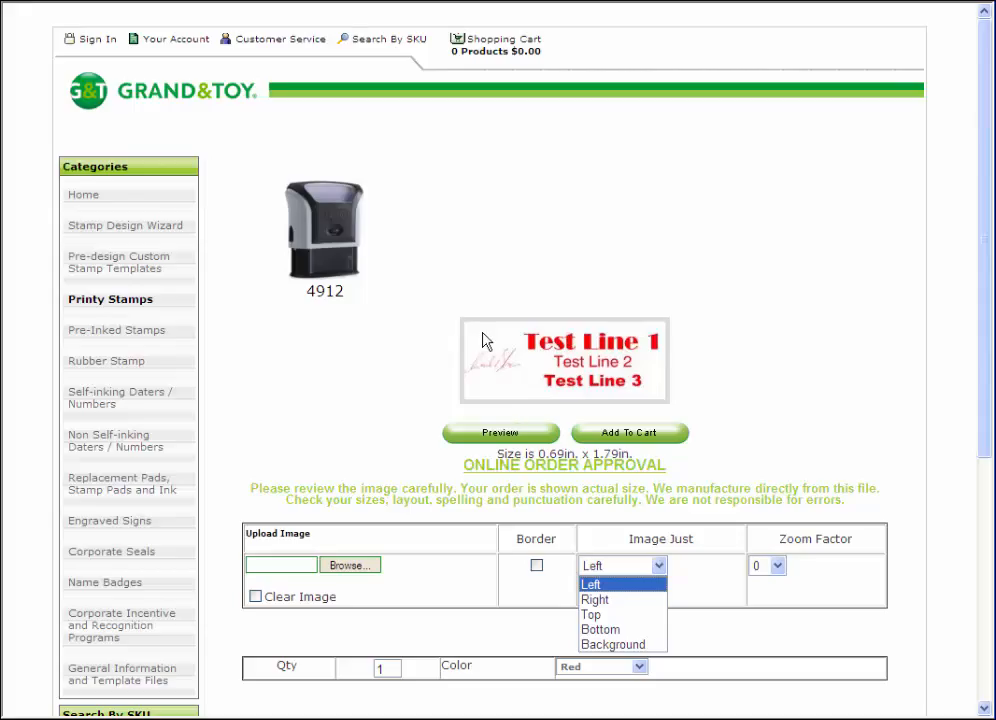
mouse_move(491, 375)
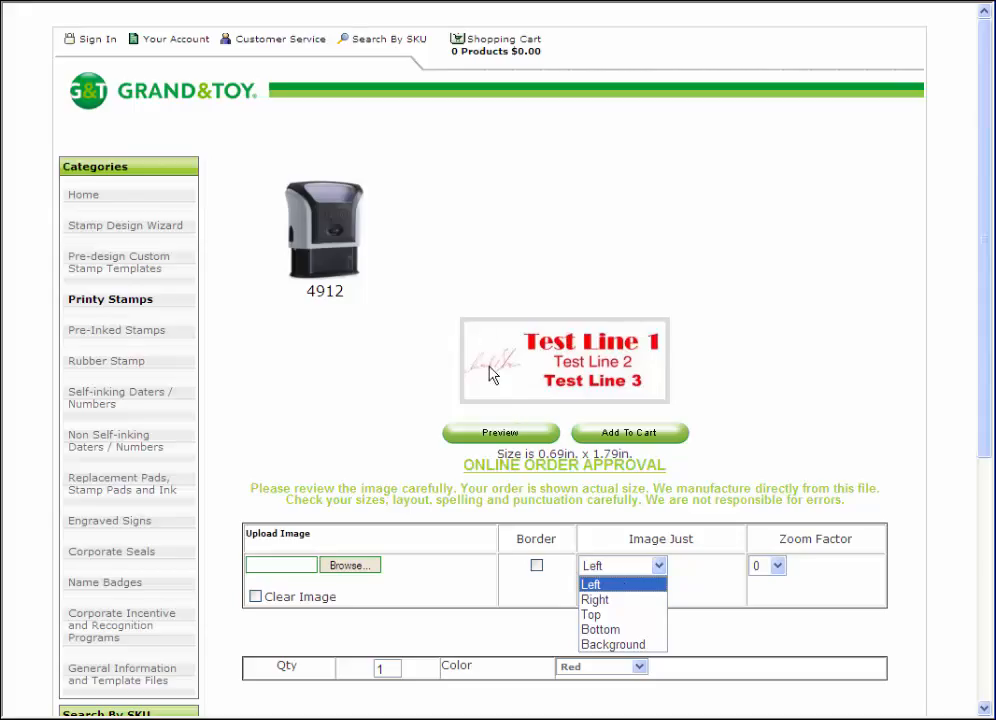
mouse_move(613, 644)
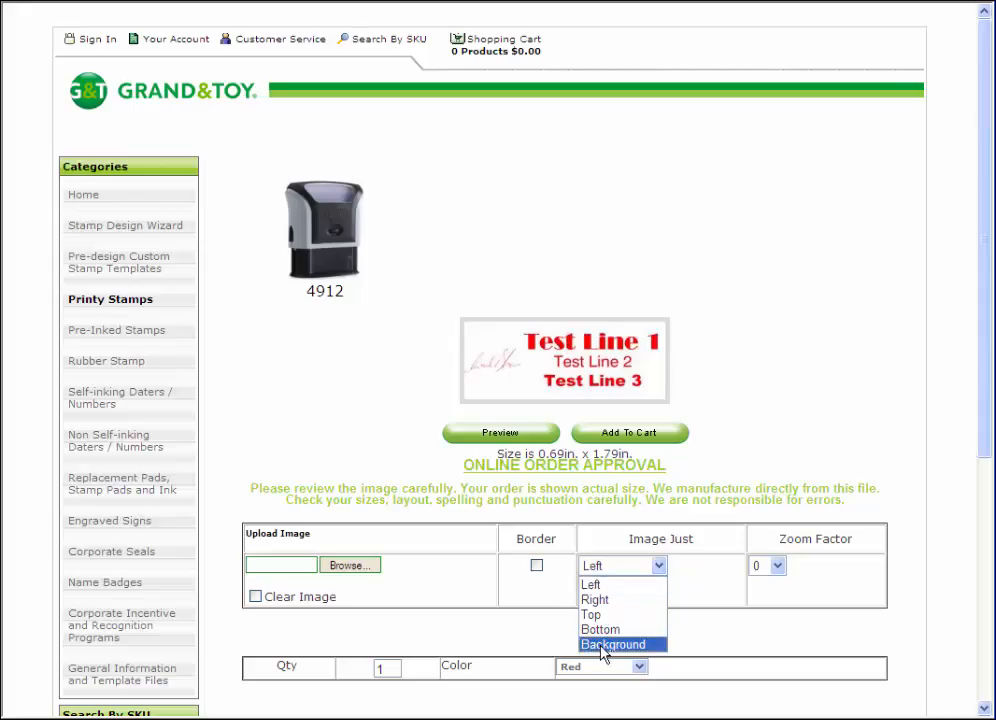
click(612, 644)
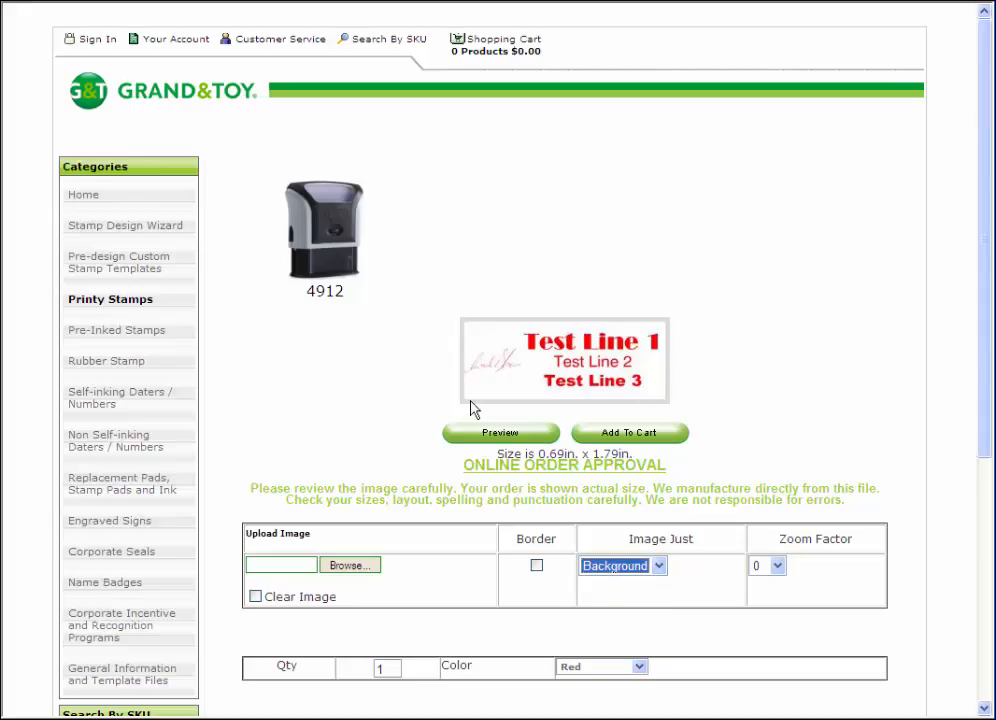
Change the 4912 stamp ink to Black and add it to the cart ($29.99)
scroll(down, 3)
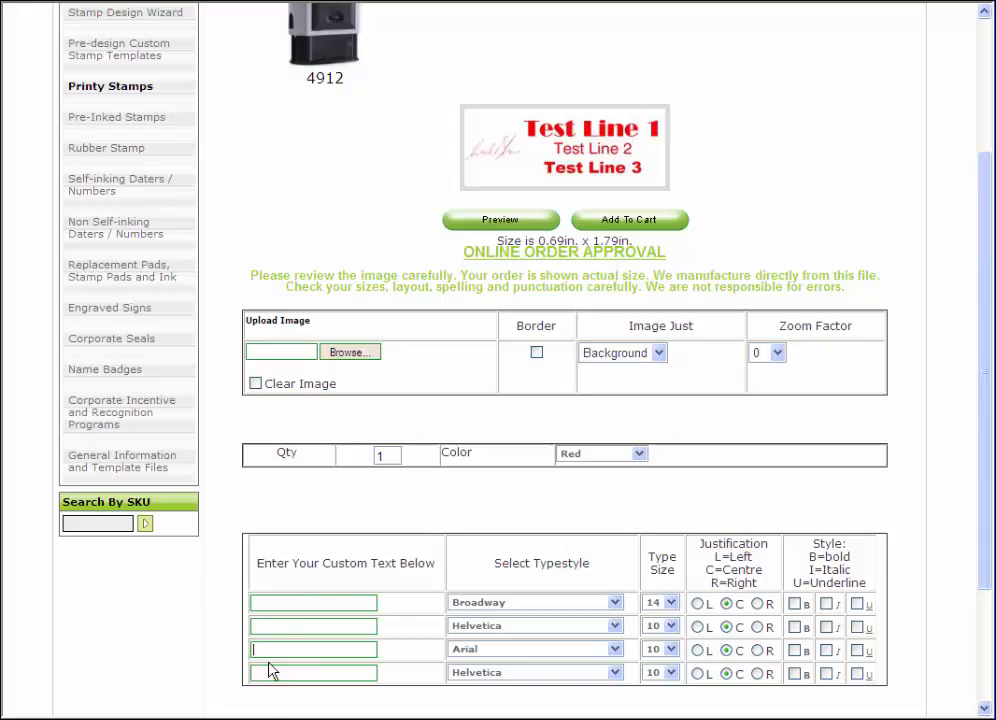
click(643, 453)
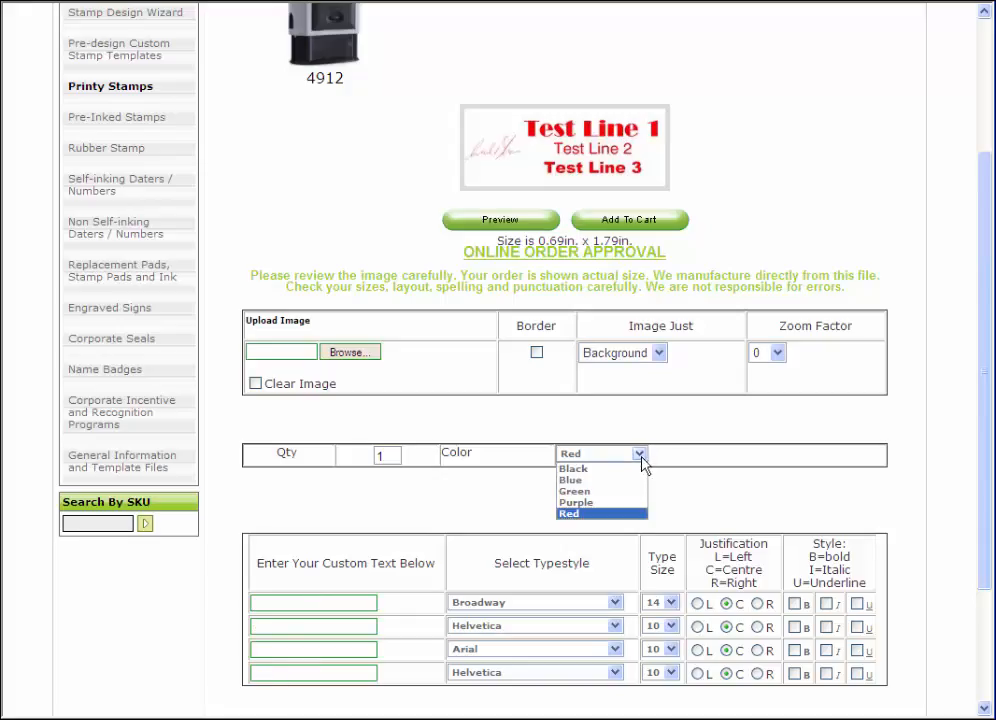
click(573, 468)
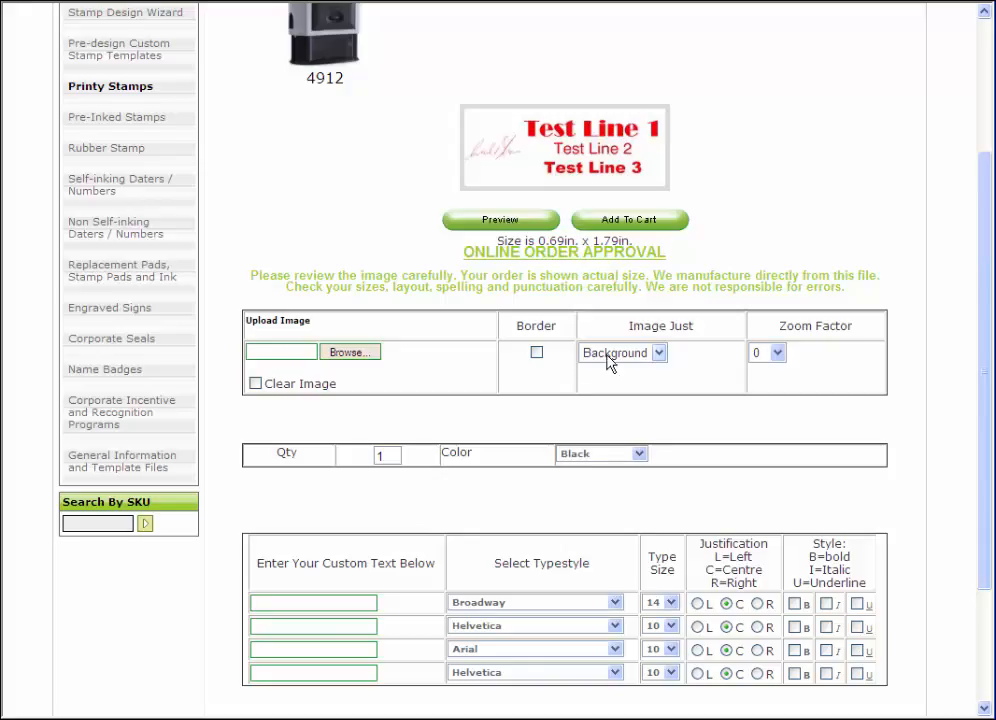
mouse_move(461, 139)
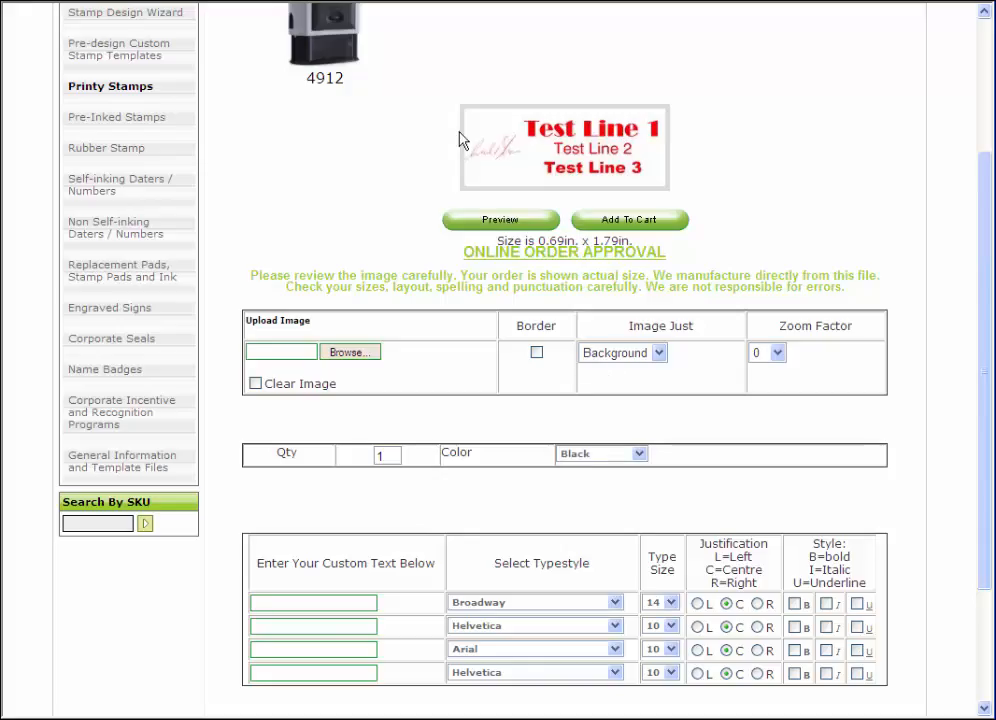
scroll(up, 3)
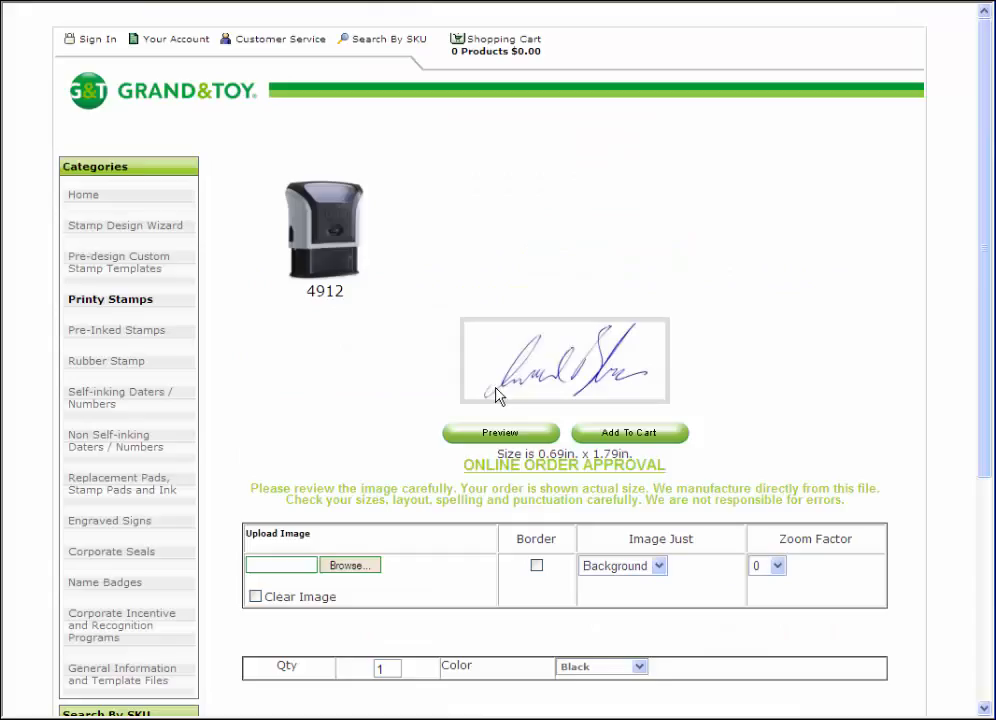
mouse_move(642, 362)
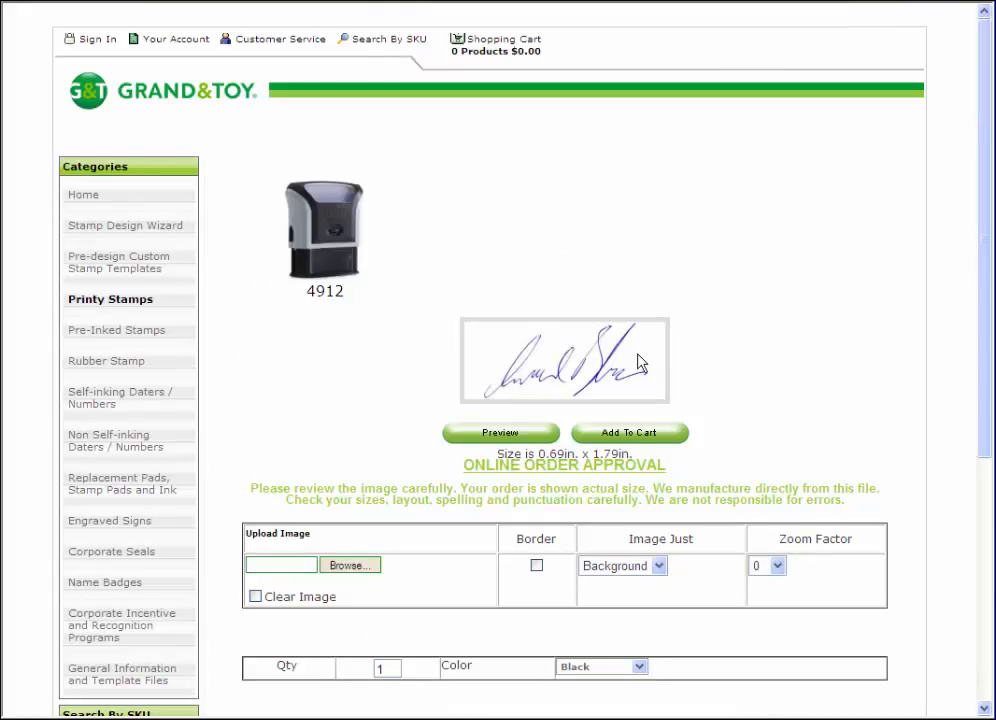
mouse_move(528, 407)
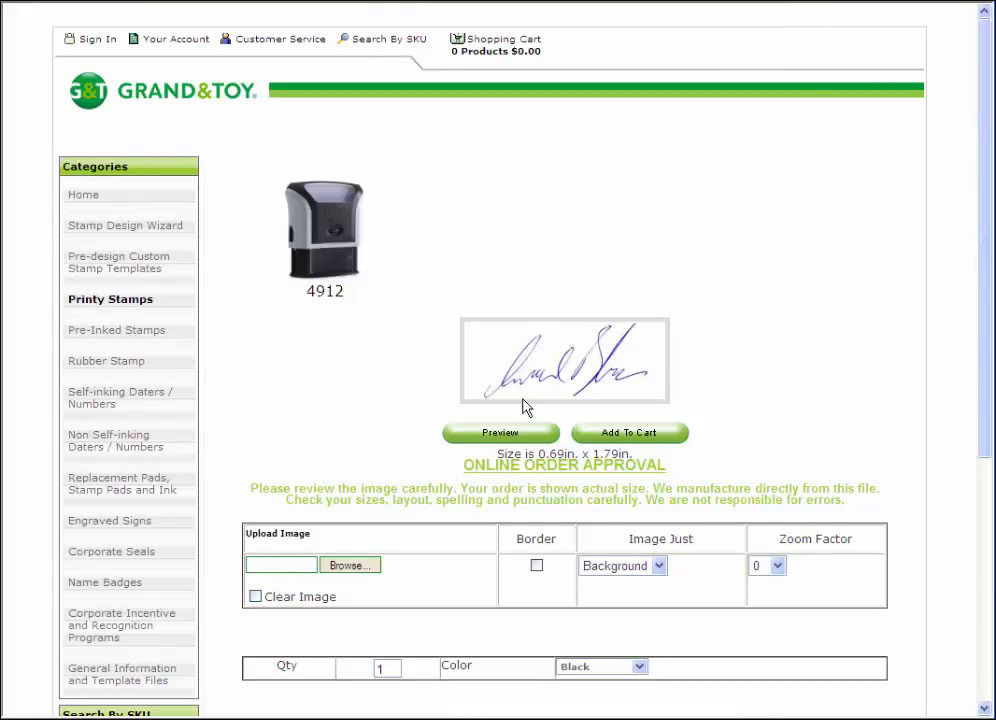
mouse_move(605, 628)
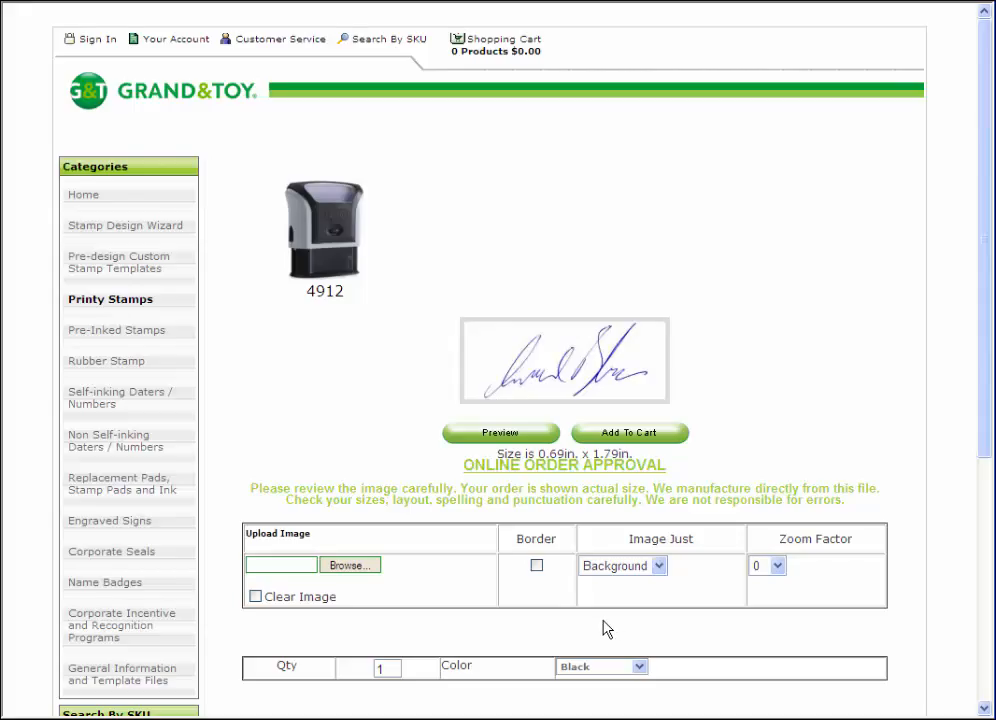
mouse_move(572, 634)
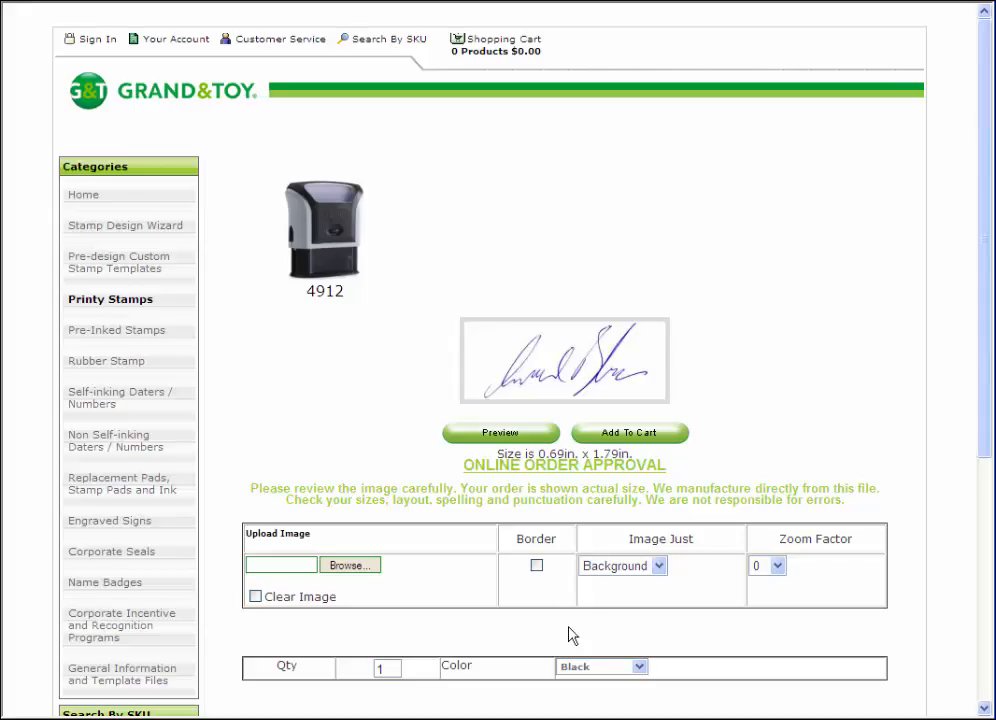
mouse_move(620, 432)
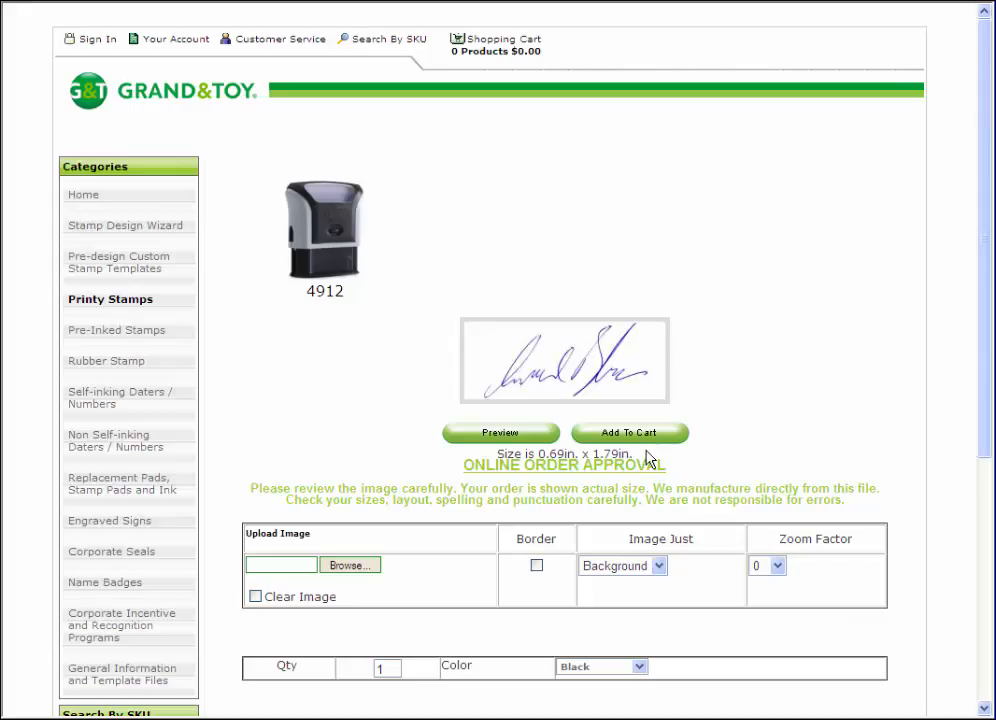
mouse_move(611, 300)
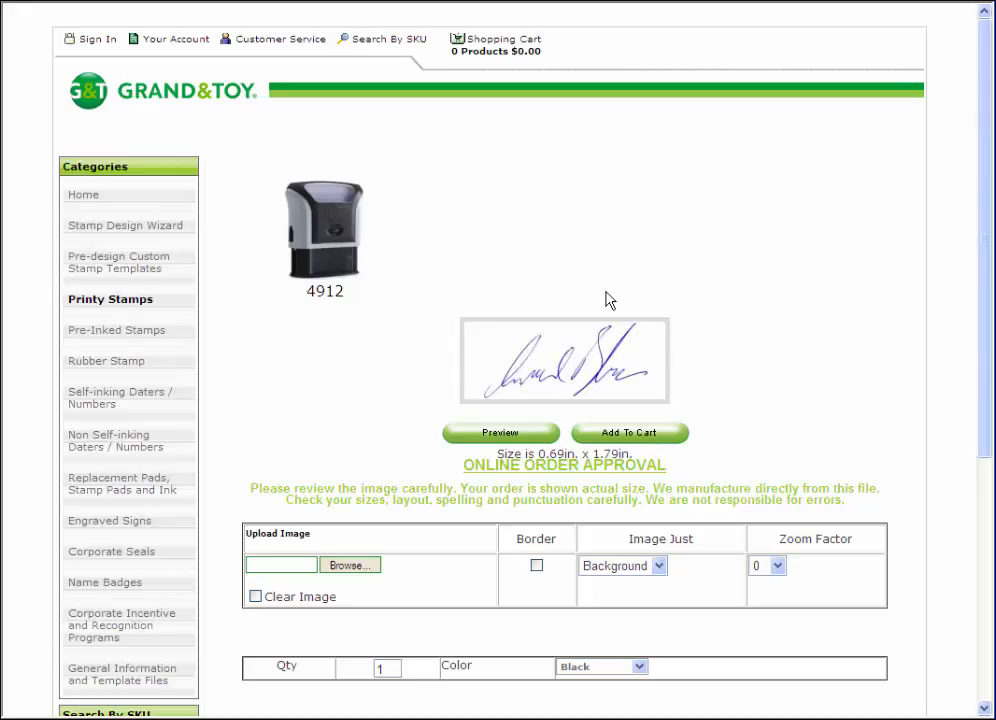
mouse_move(573, 417)
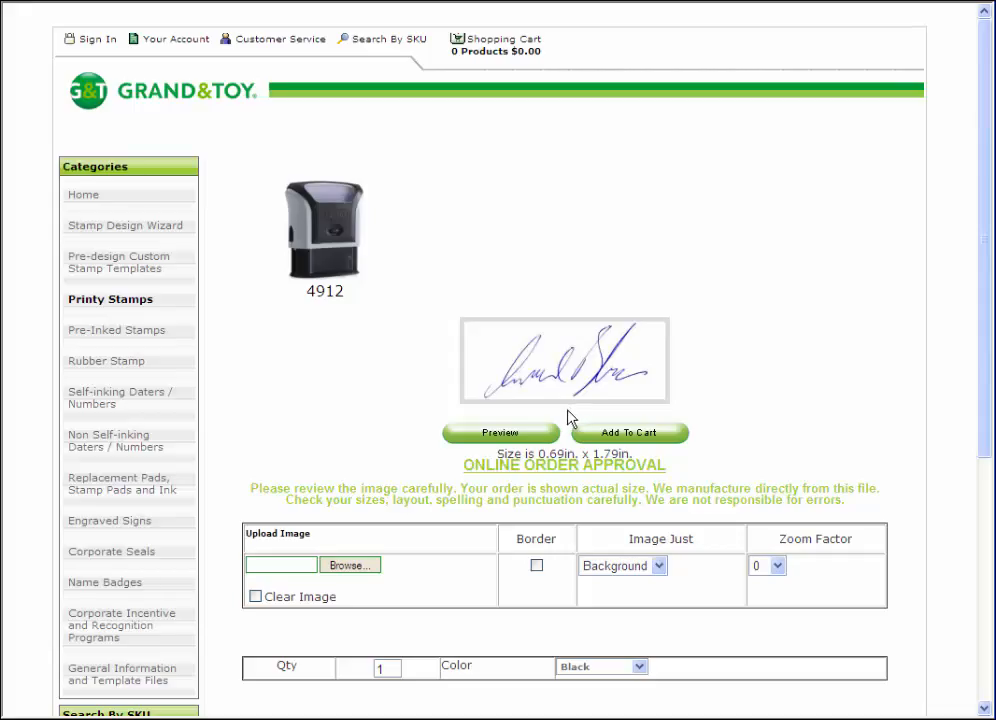
click(629, 432)
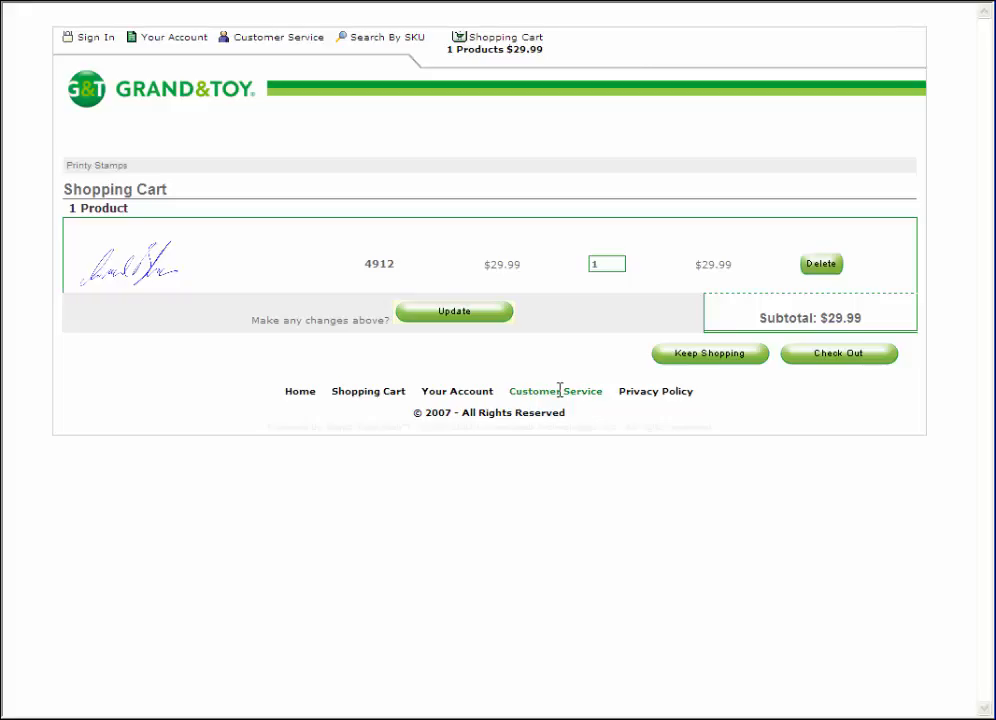
mouse_move(445, 413)
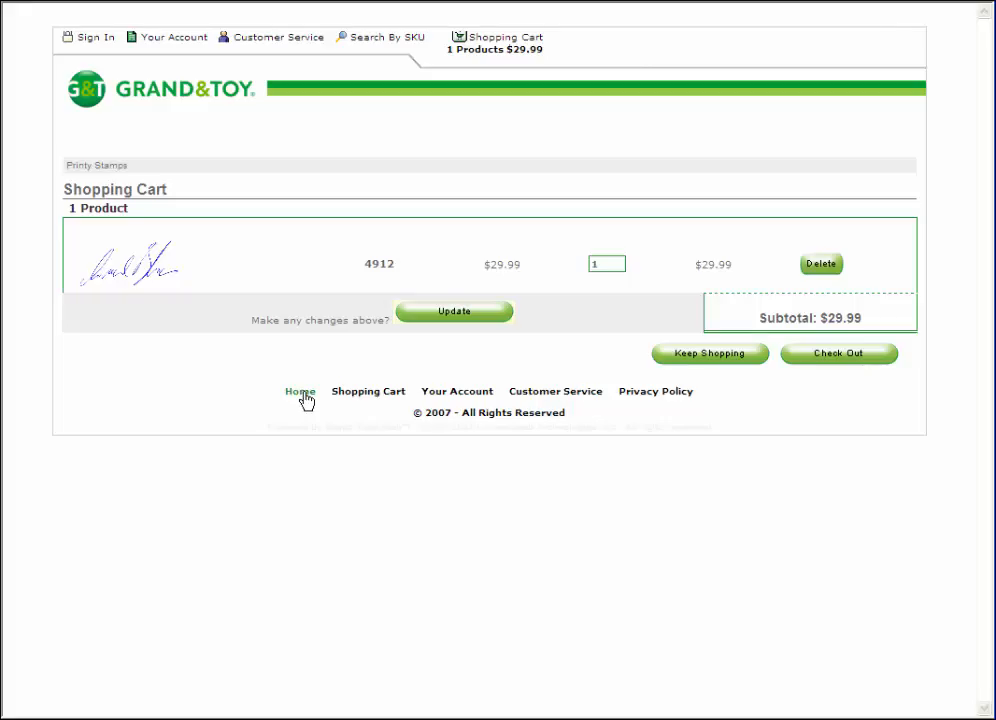
Go back to the Grand & Toy home page
click(300, 391)
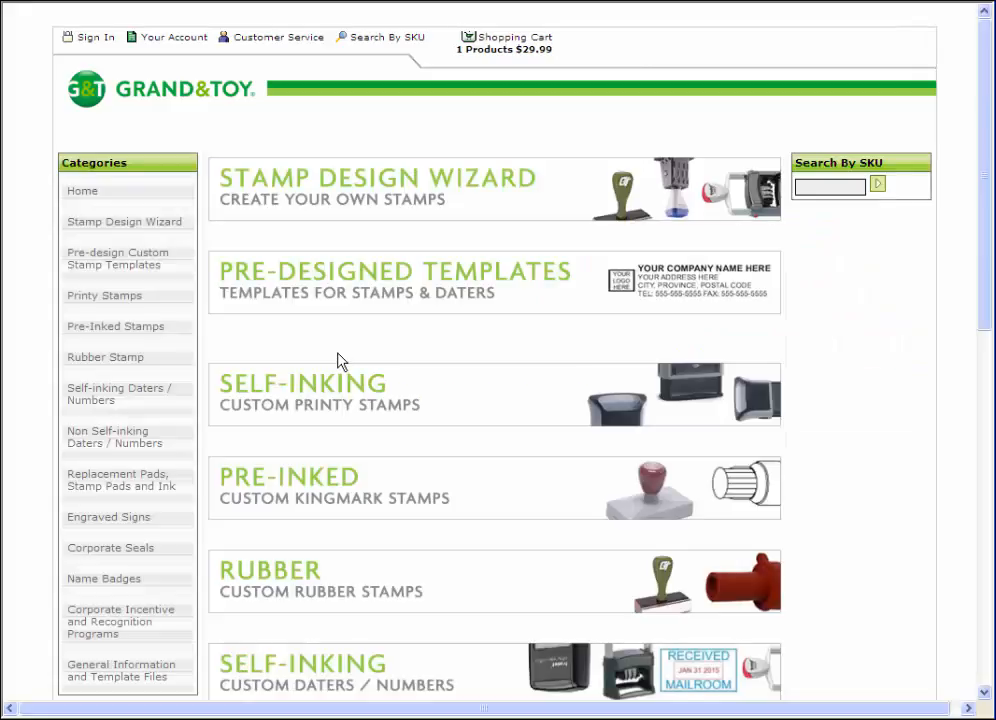
mouse_move(637, 432)
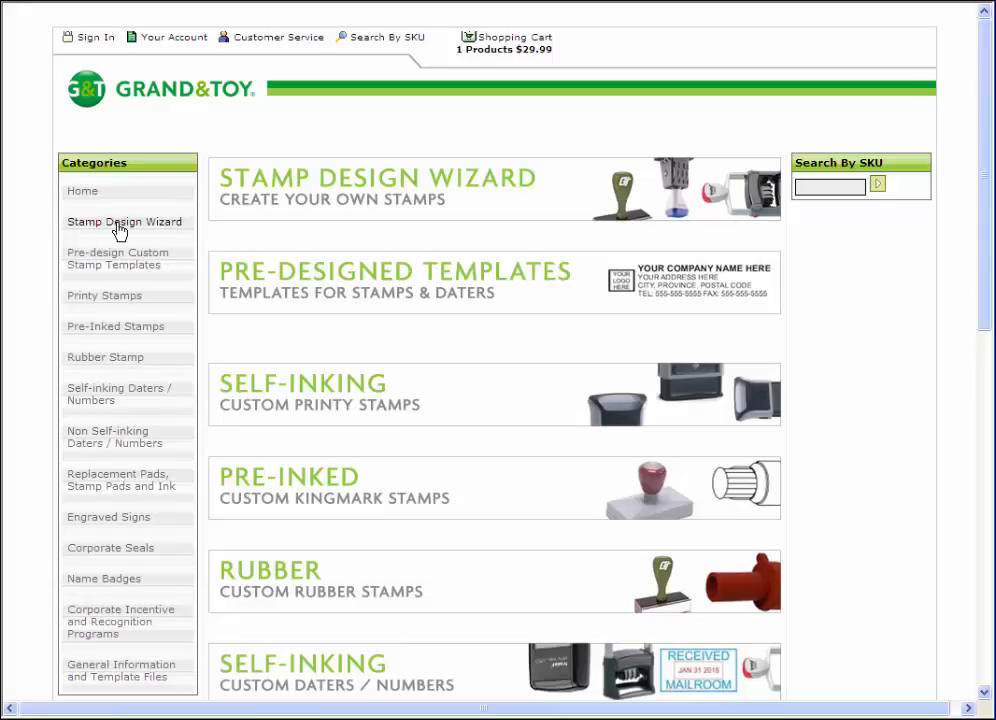
mouse_move(245, 188)
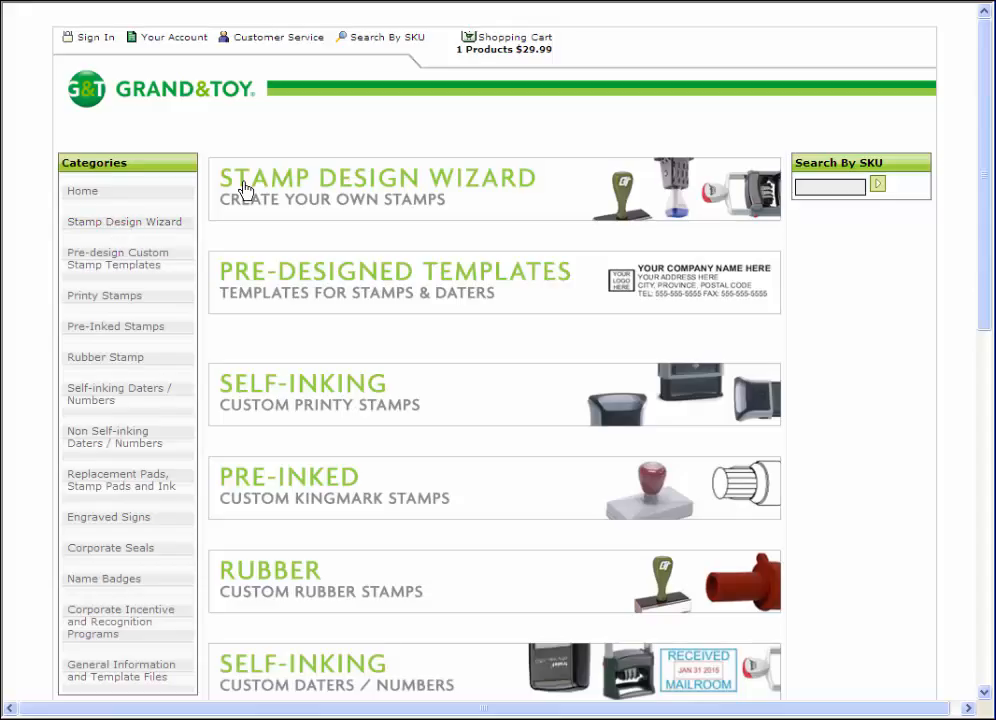
mouse_move(390, 192)
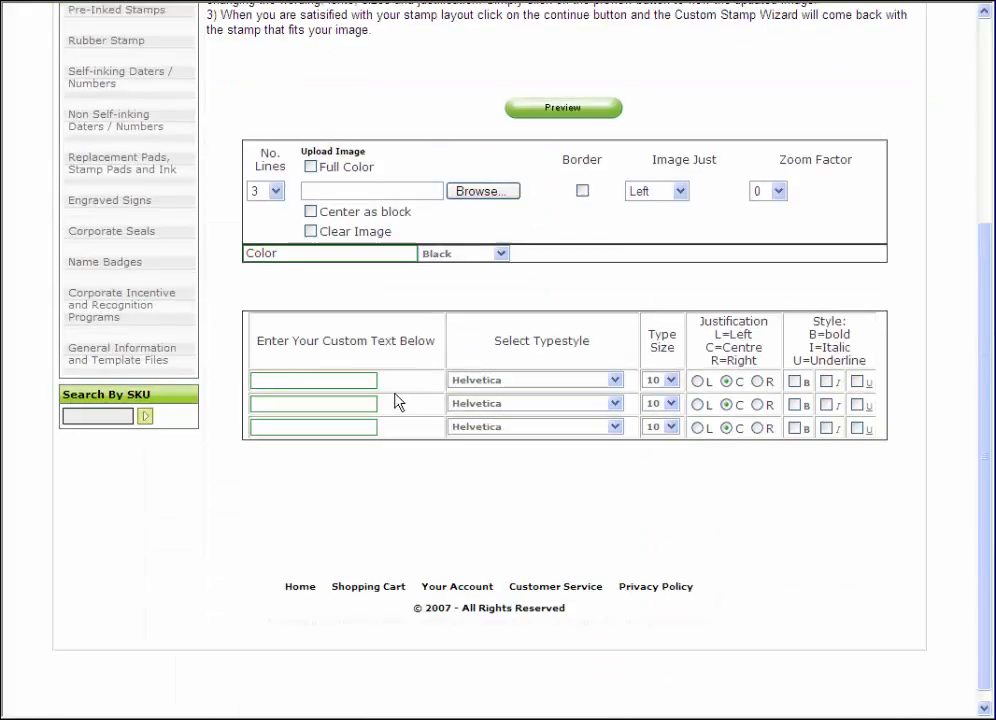
Enter three test lines, set line 1 to Brush Script size 14, and preview
text(Test Line 1)
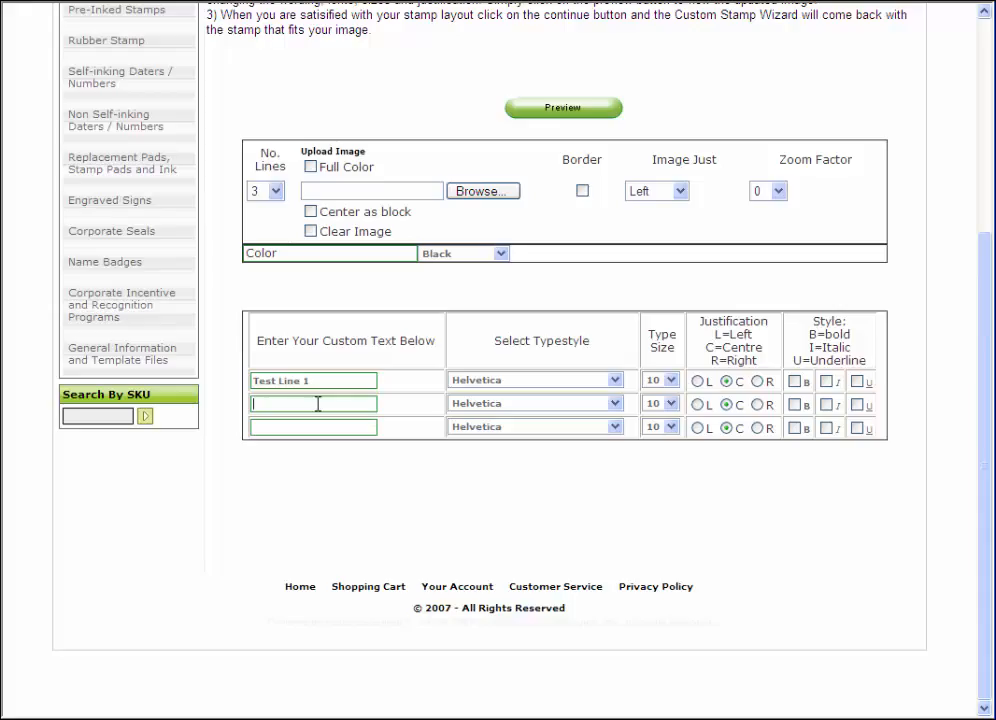
text(Test Line)
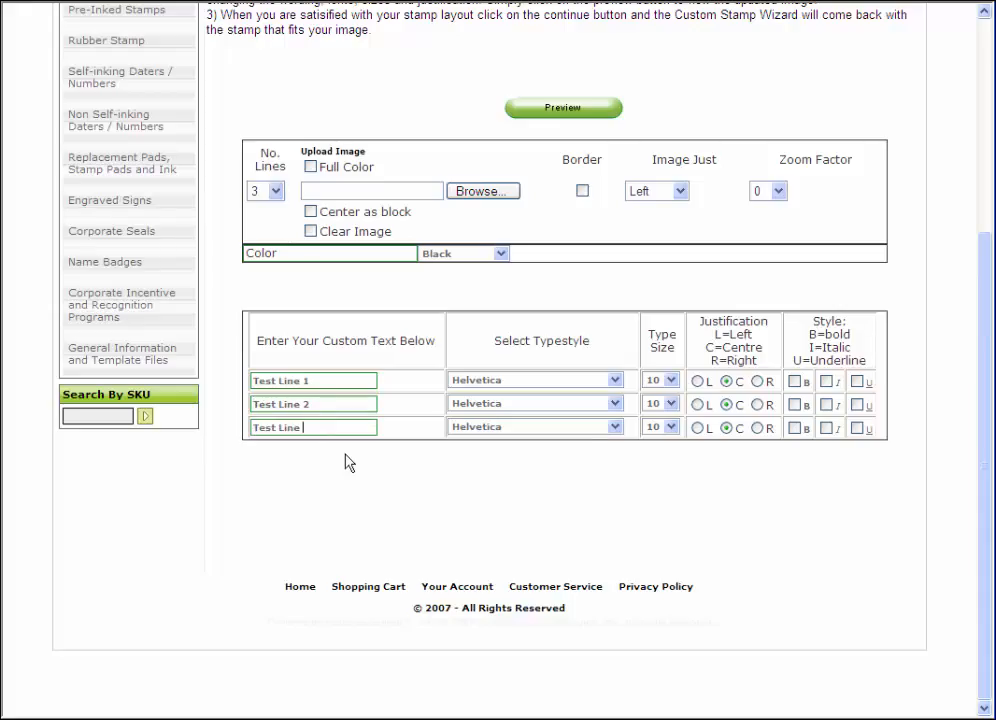
text(3)
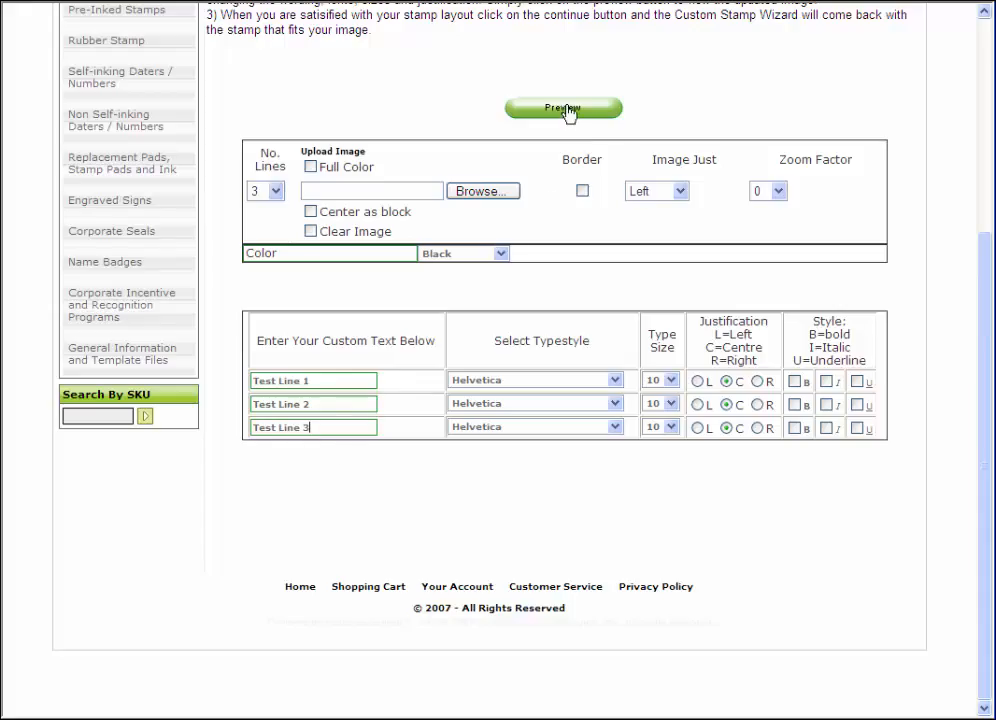
click(673, 380)
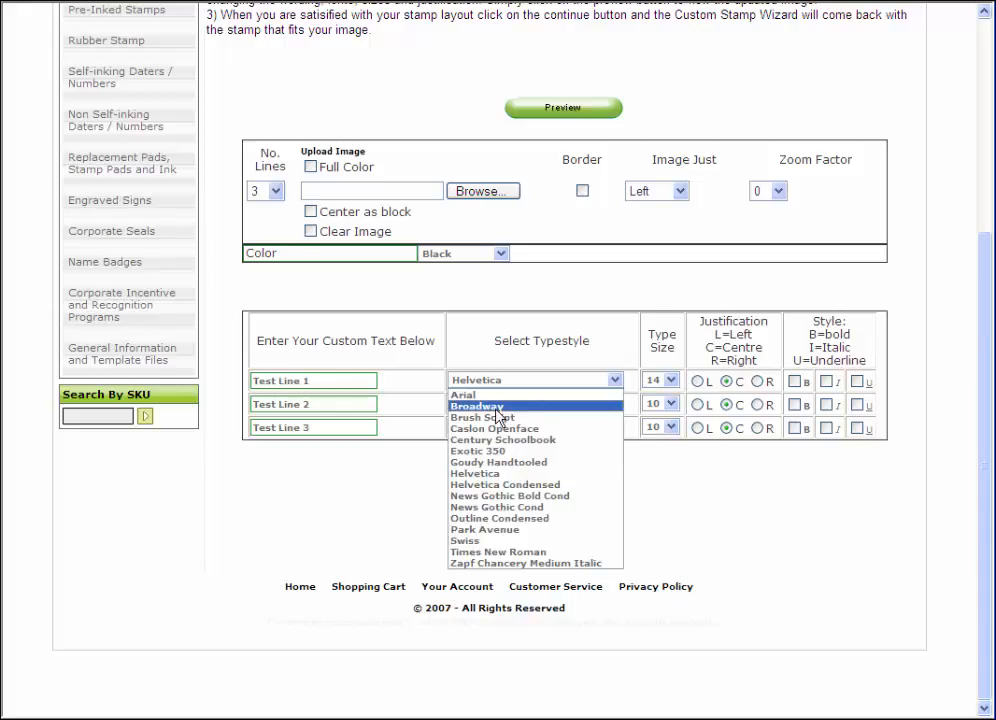
click(483, 417)
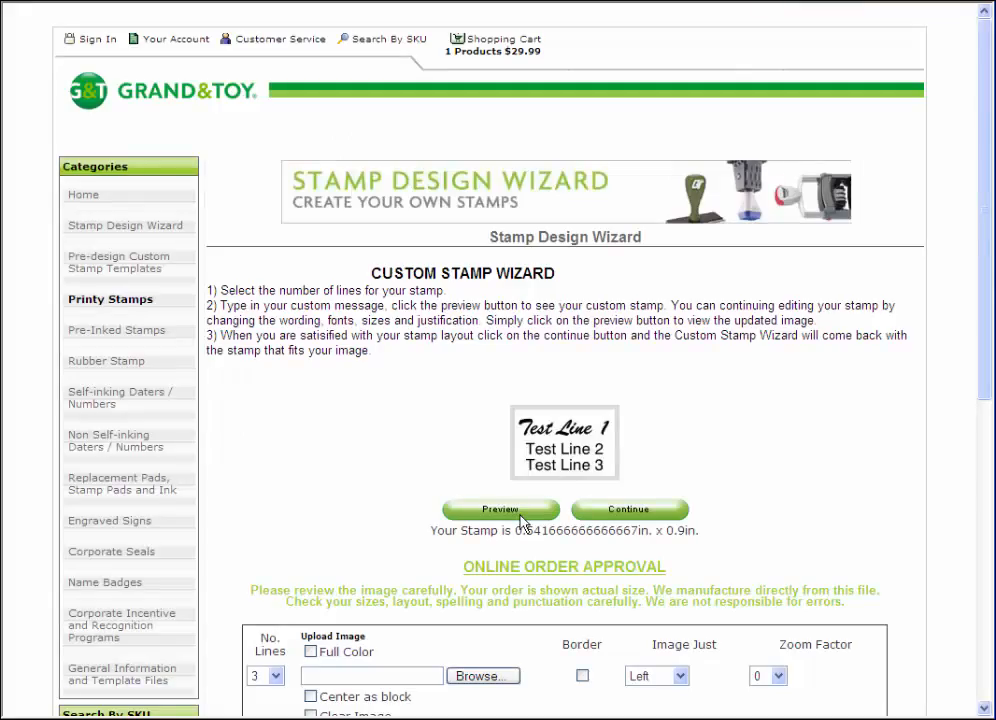
scroll(down, 3)
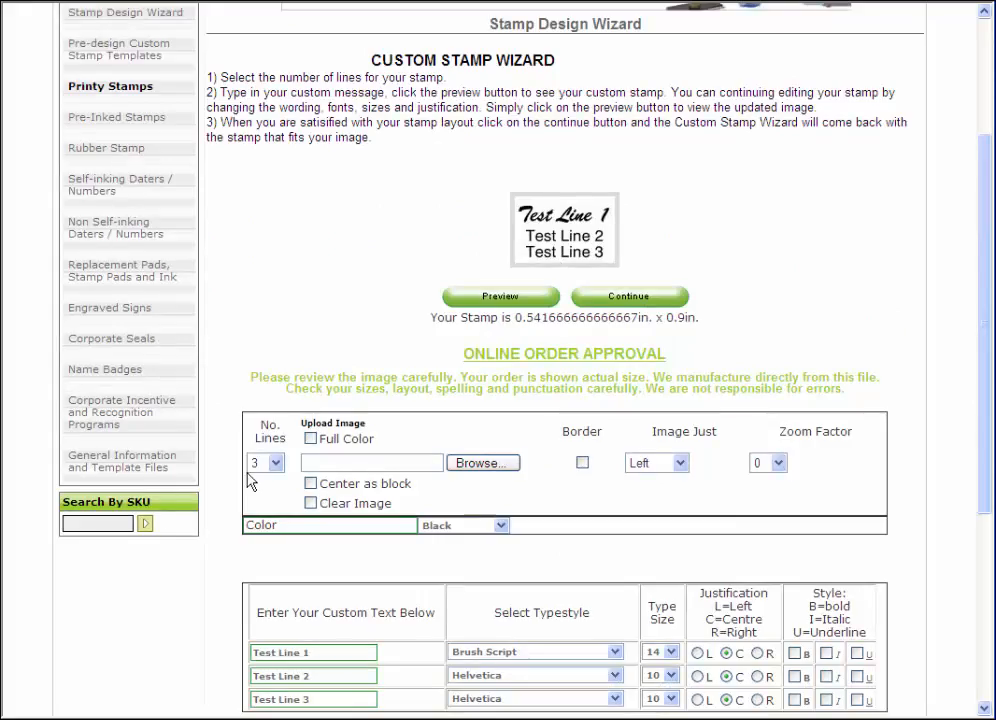
Give the stamp 4 lines and purple ink
click(277, 462)
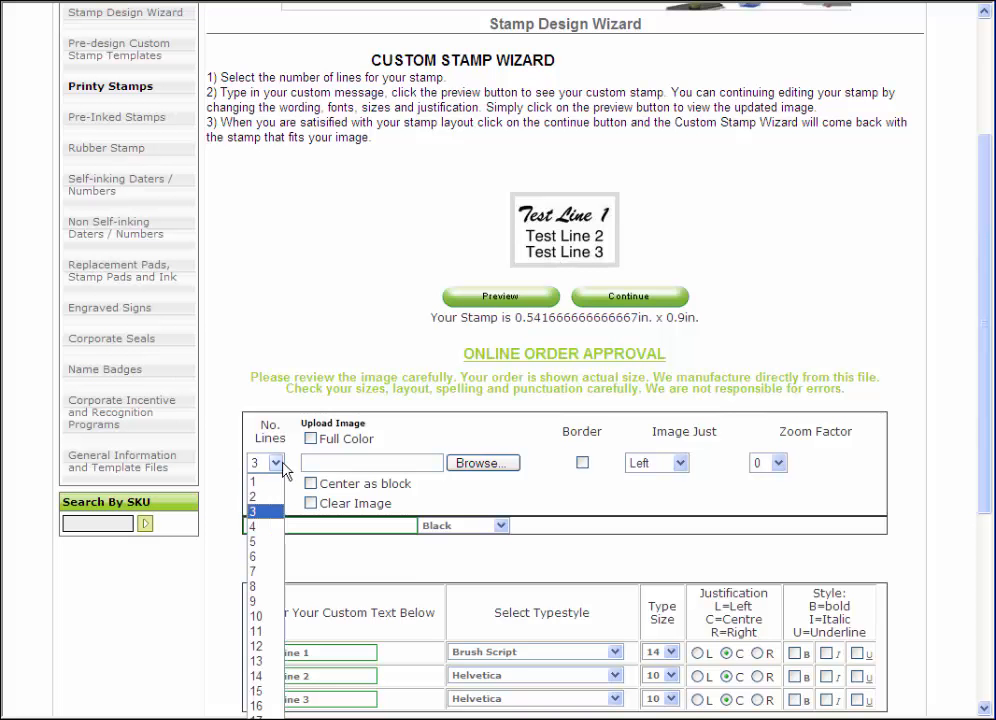
click(253, 511)
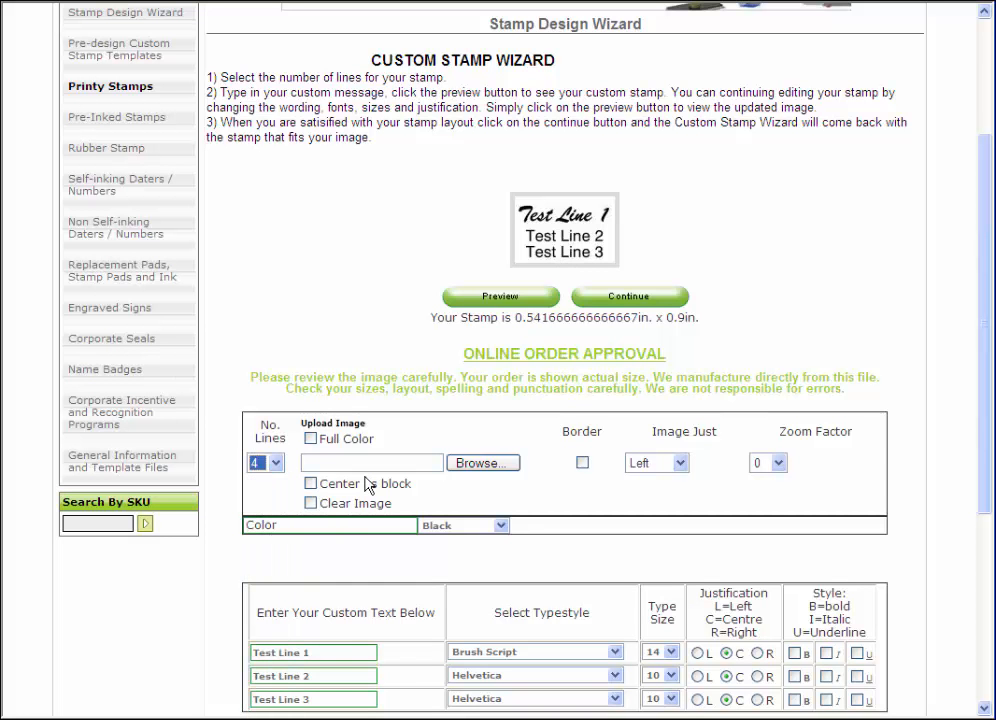
scroll(up, 3)
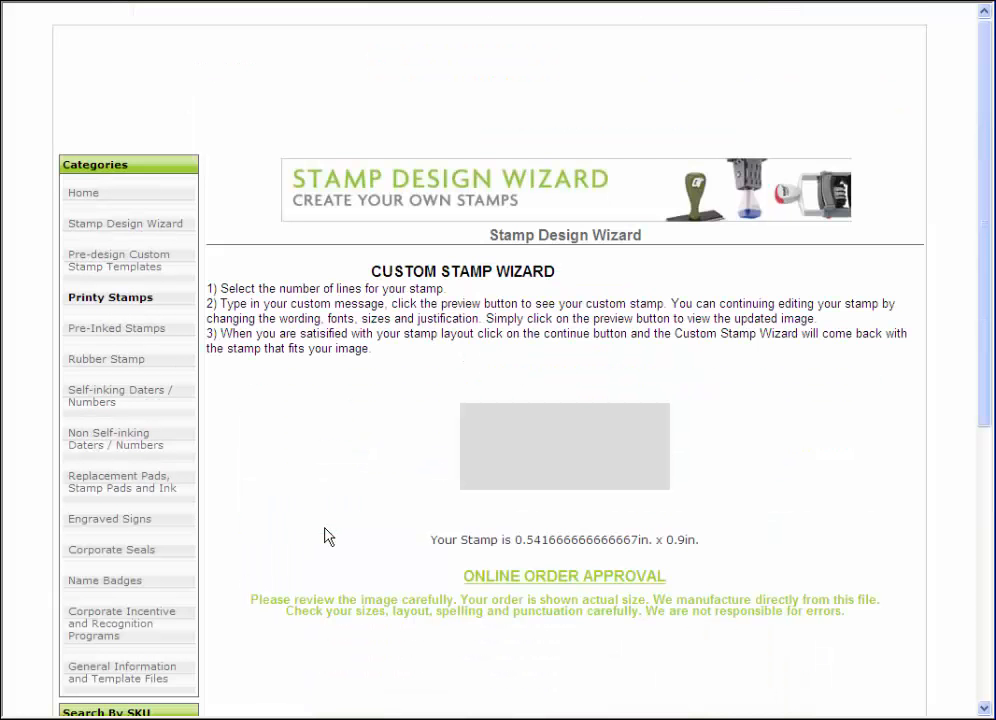
scroll(down, 3)
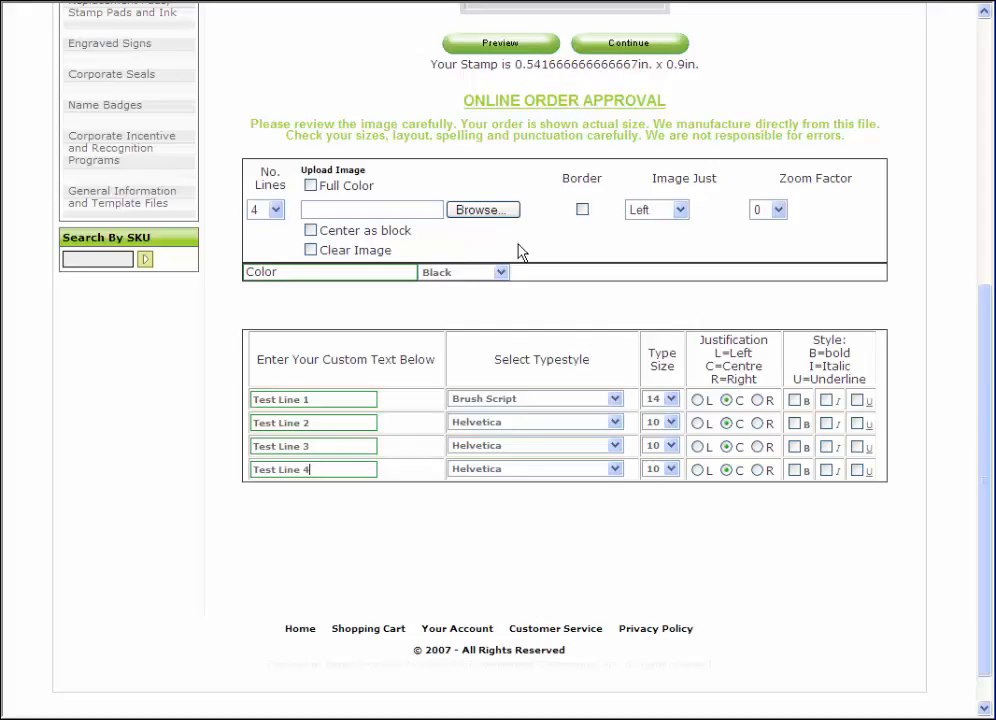
click(500, 272)
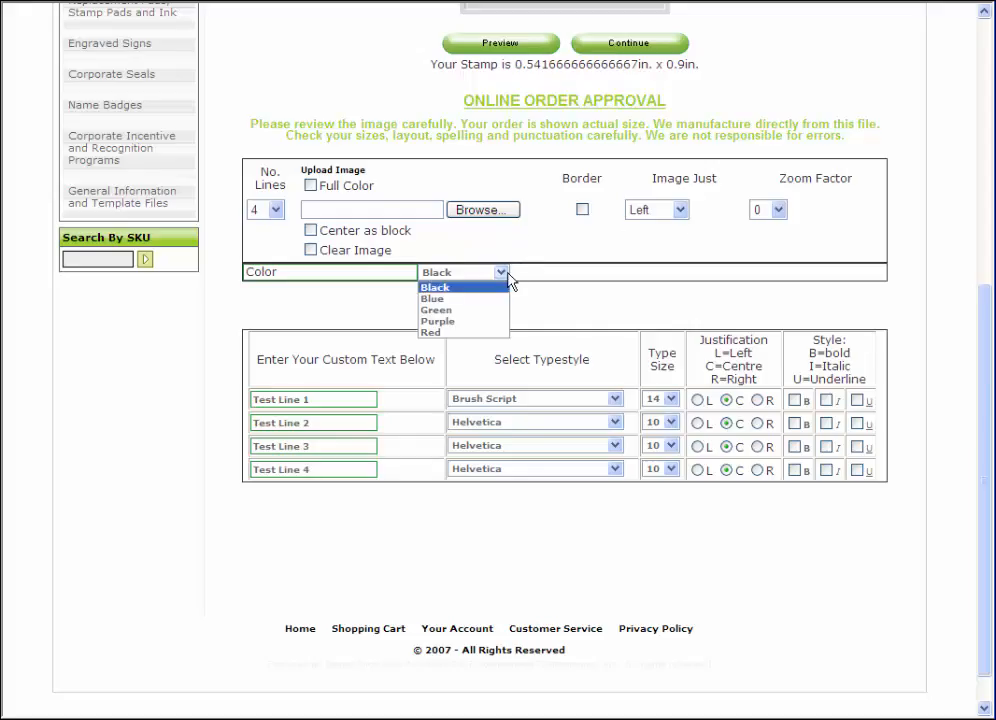
click(437, 321)
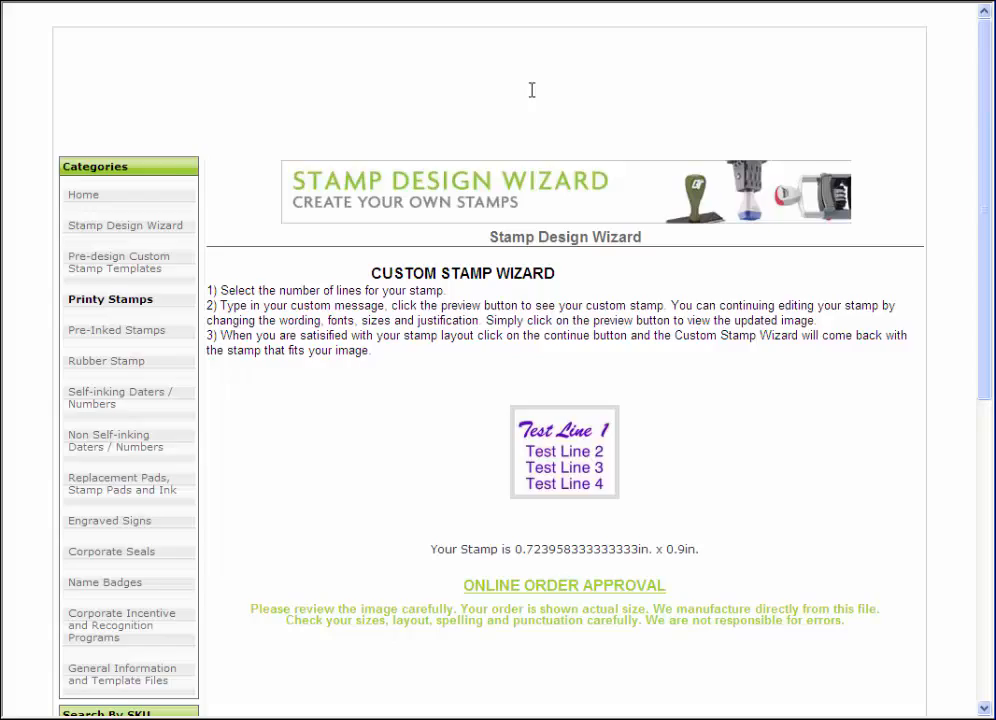
Continue from the preview to list matching stamps 4923 and PR7
scroll(down, 3)
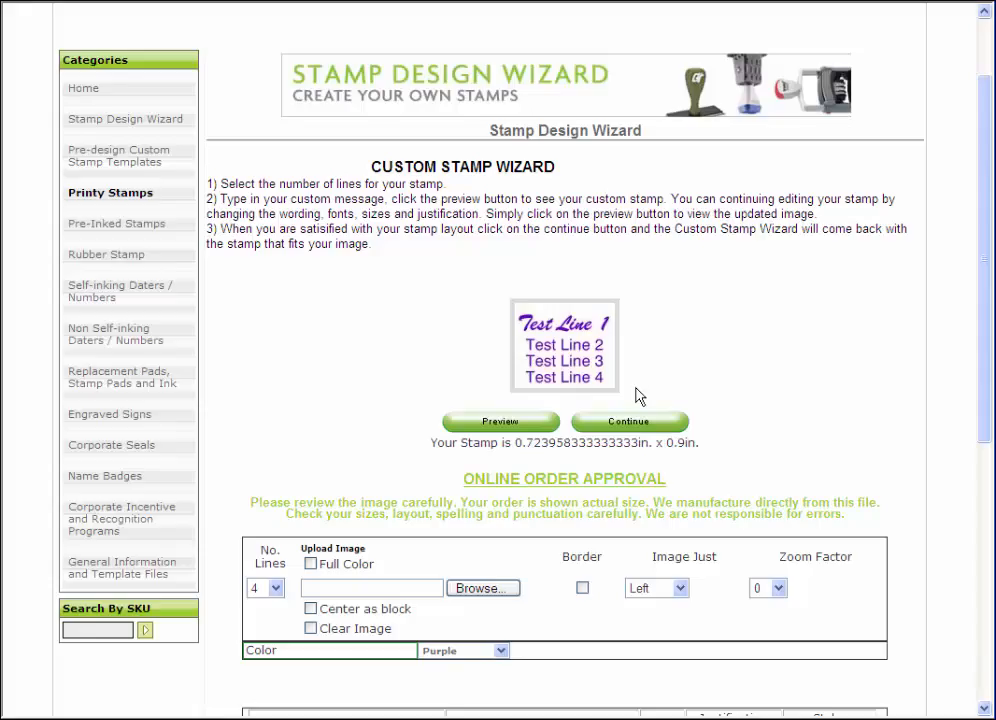
click(628, 421)
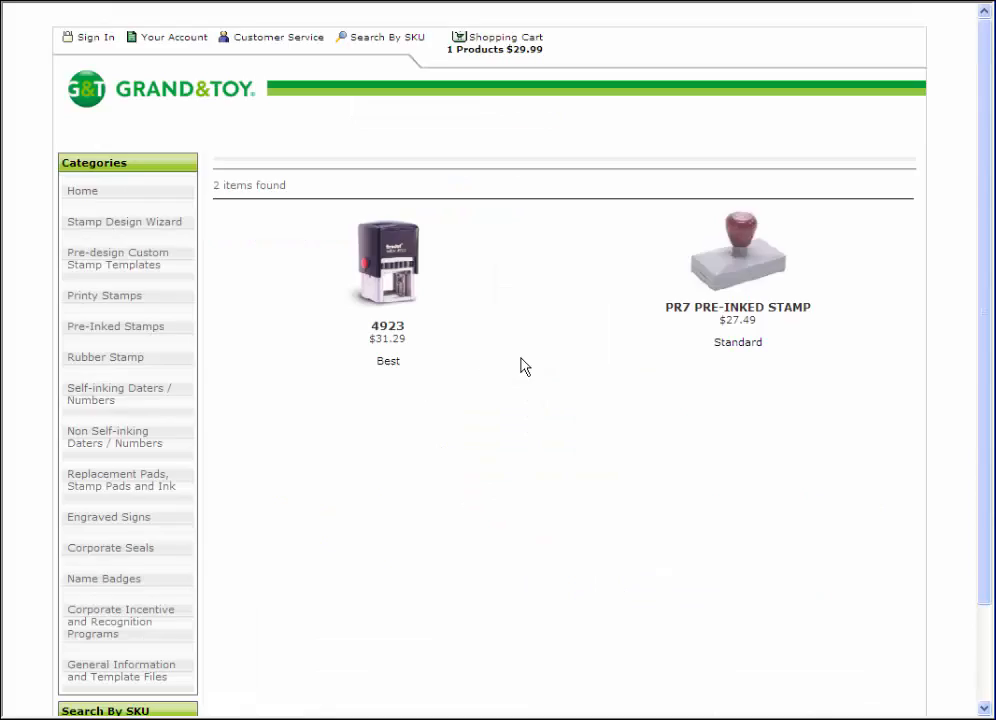
mouse_move(498, 358)
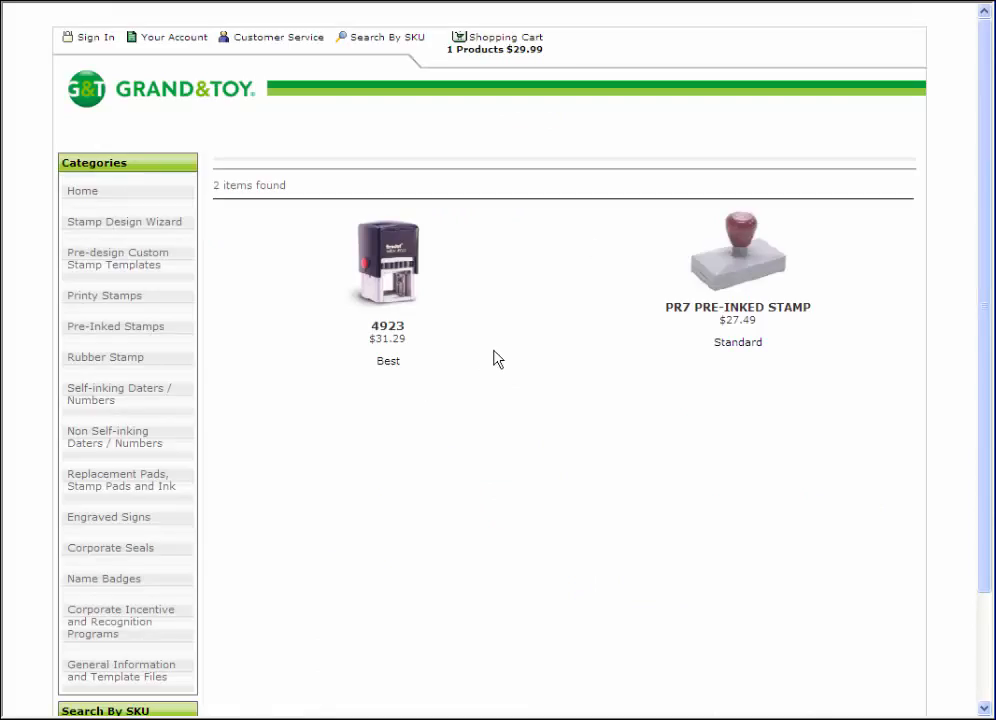
mouse_move(480, 309)
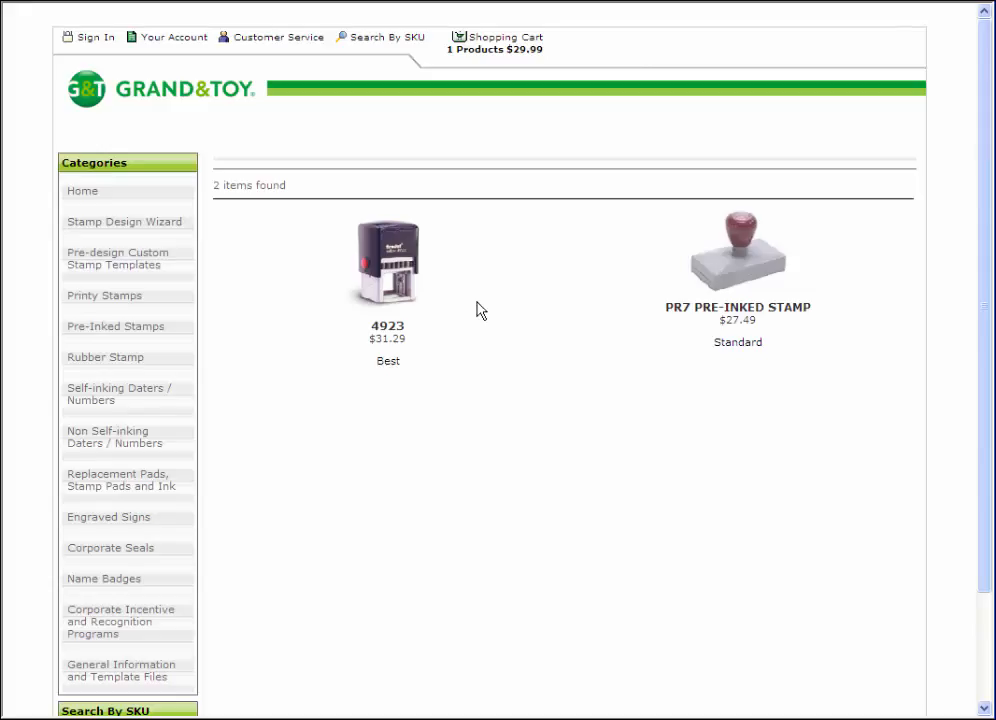
mouse_move(737, 360)
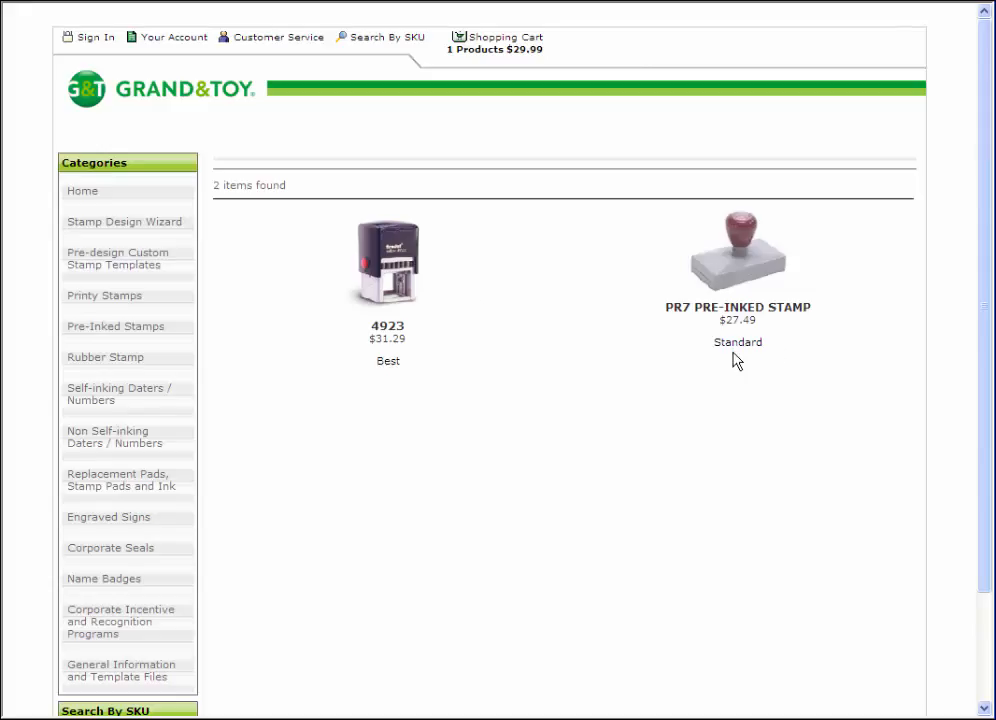
mouse_move(422, 365)
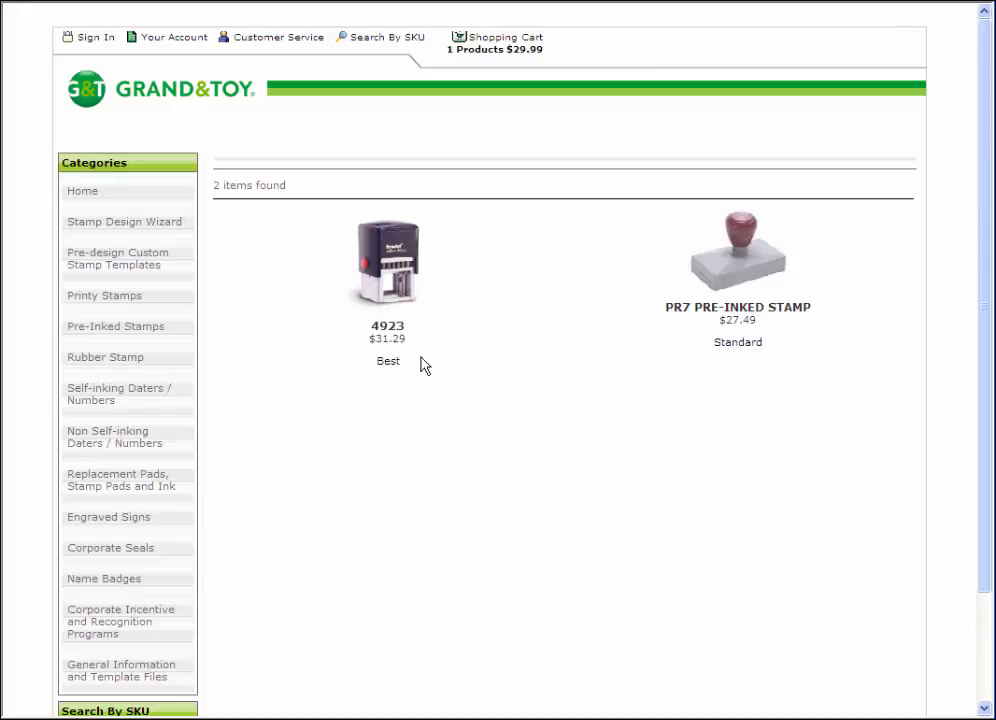
mouse_move(399, 278)
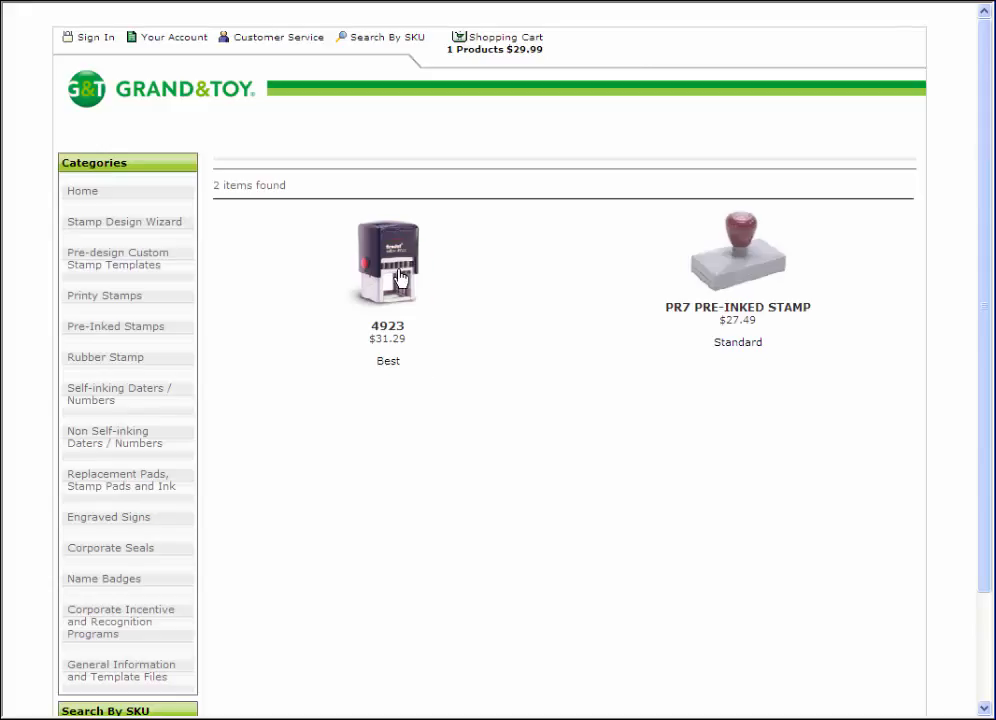
mouse_move(728, 331)
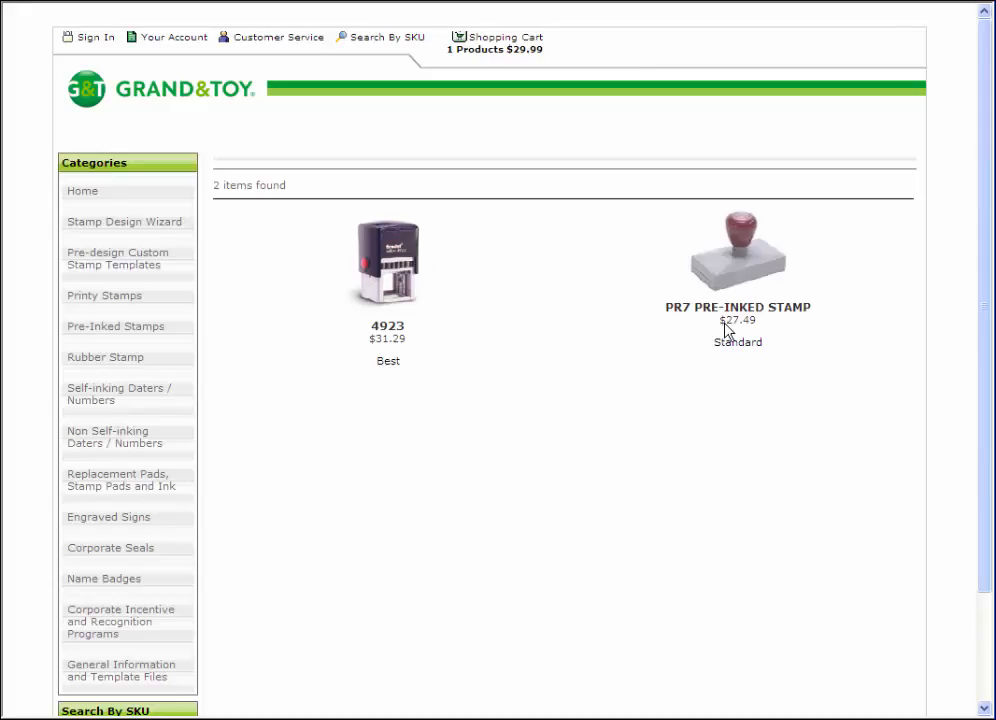
Open the 4923 self-inking stamp product page and add it to the cart
click(388, 265)
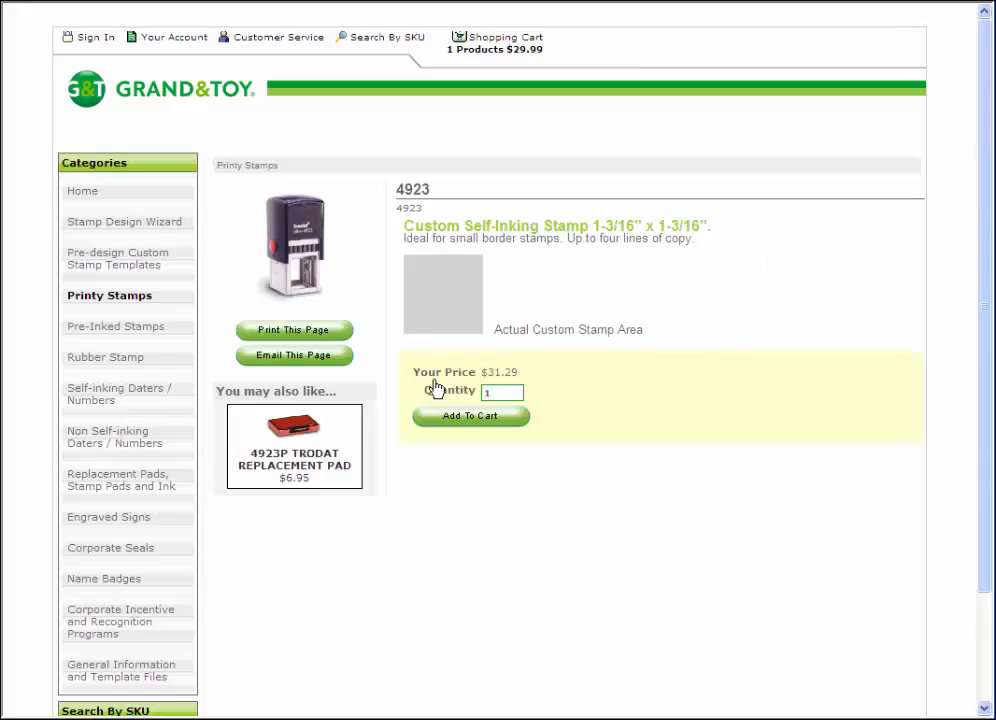
mouse_move(514, 244)
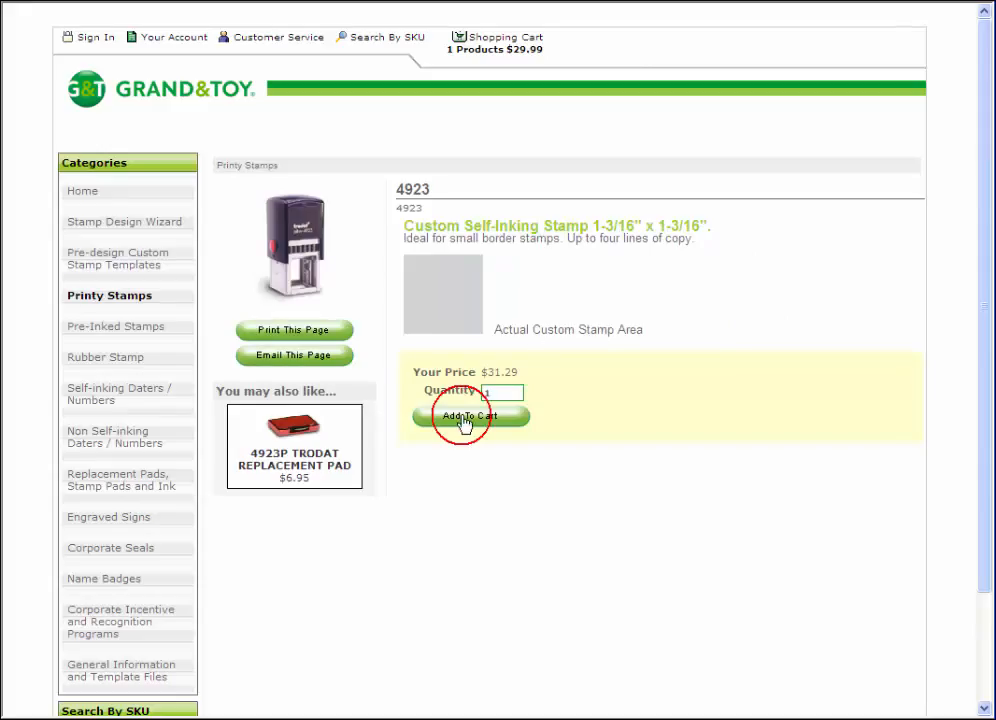
mouse_move(390, 417)
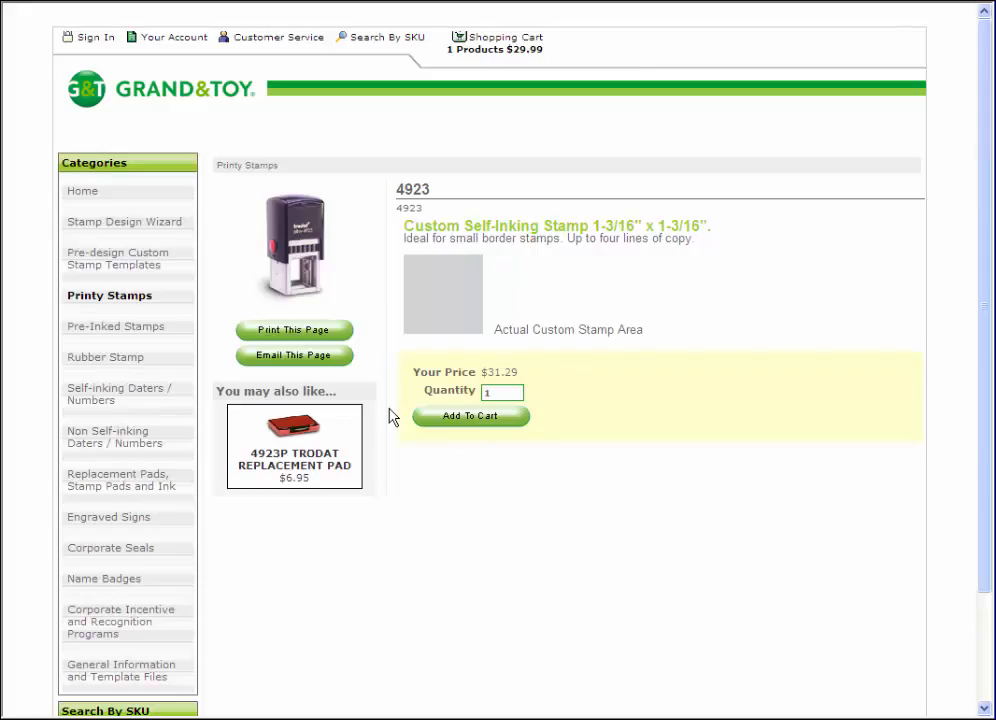
mouse_move(655, 380)
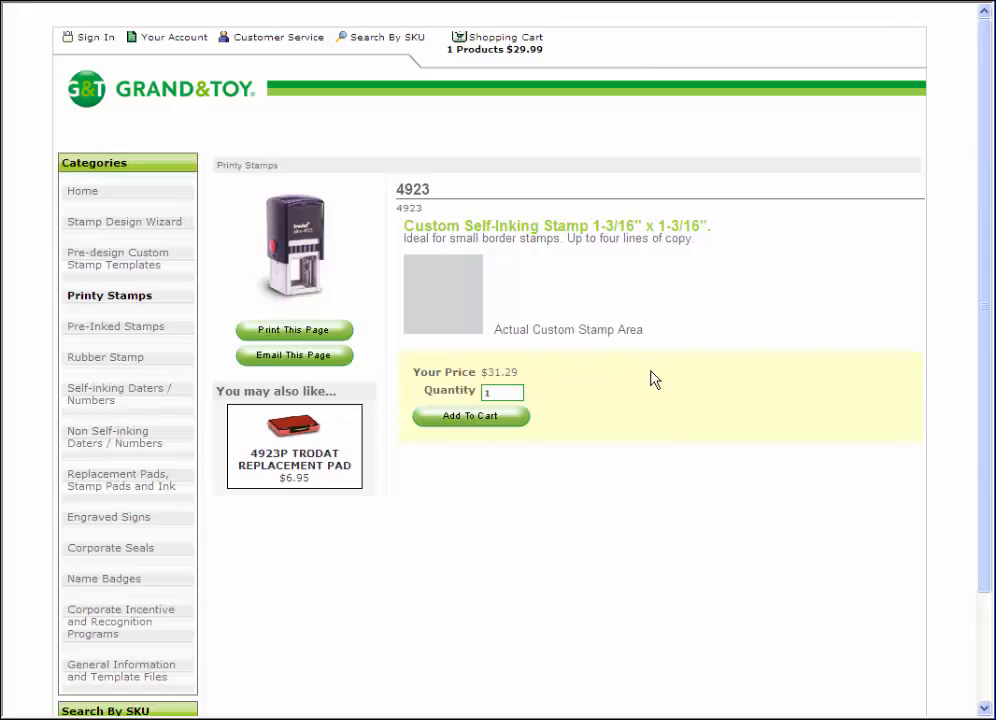
click(471, 415)
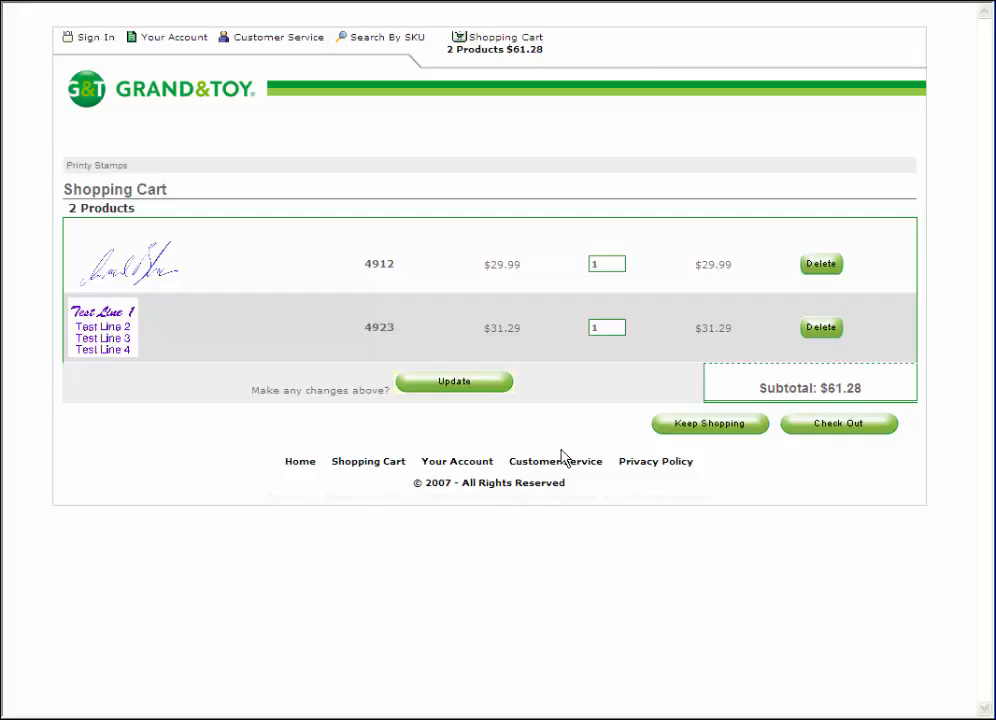
mouse_move(825, 428)
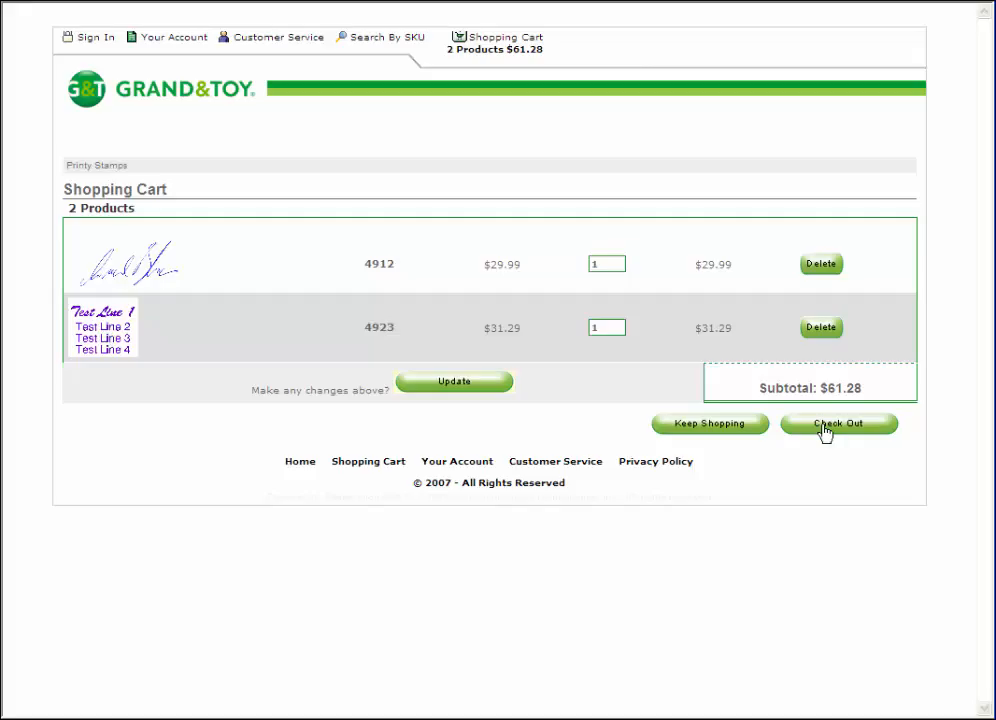